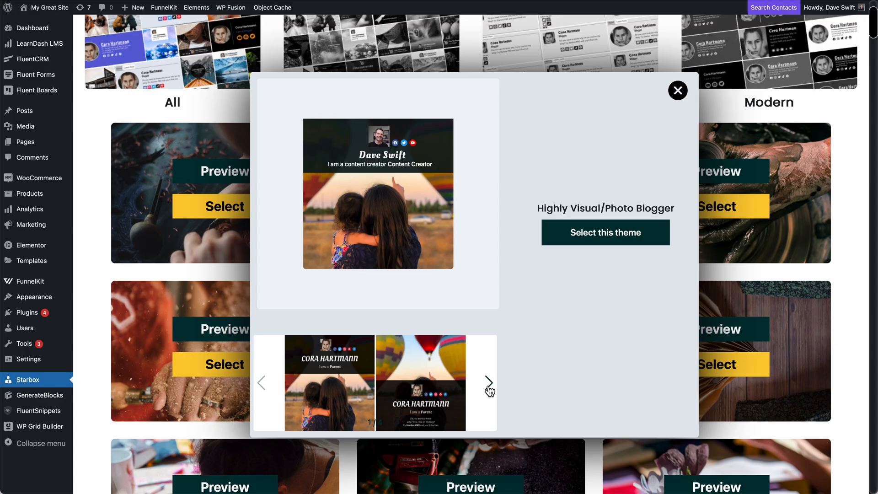
Advance through two more preview images of the Highly Visual/Photo Blogger theme.
click(489, 382)
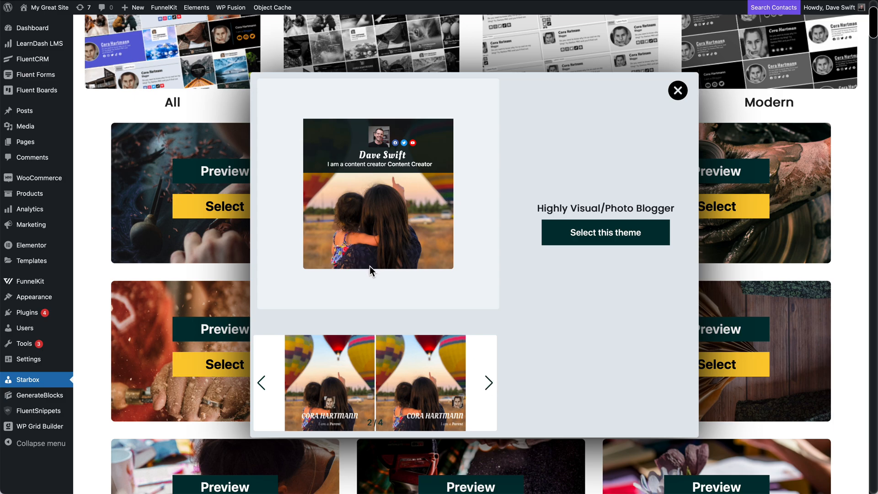
click(489, 382)
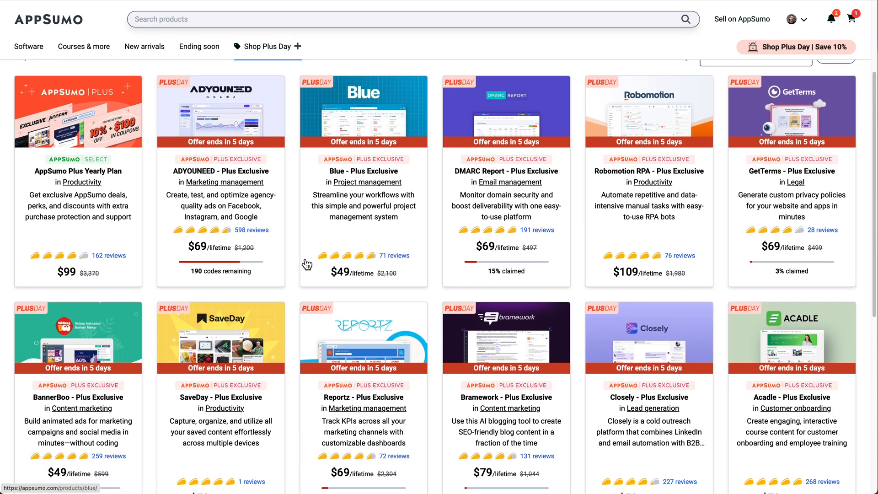
Scroll the Plus Day deal cards showing lifetime prices and remaining time.
scroll(down, 3)
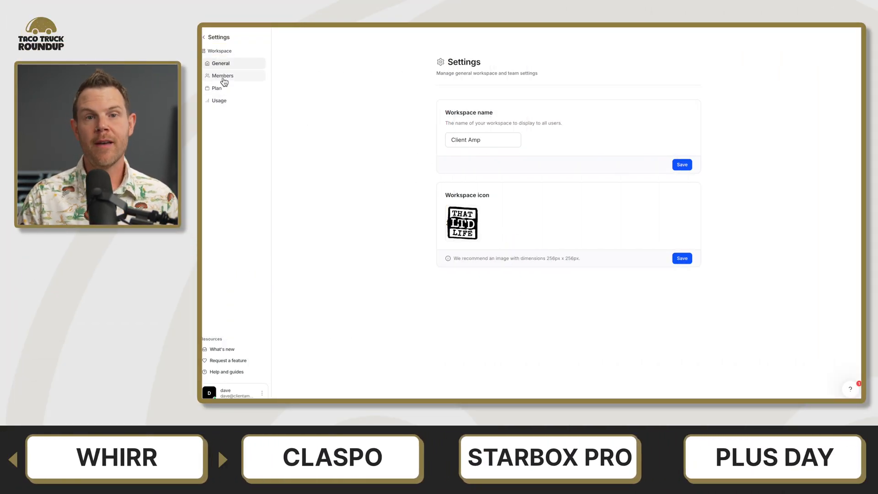
Check Members and Templates, preview Customer Feedback Form, then open Video Feedback Form for editing.
click(222, 75)
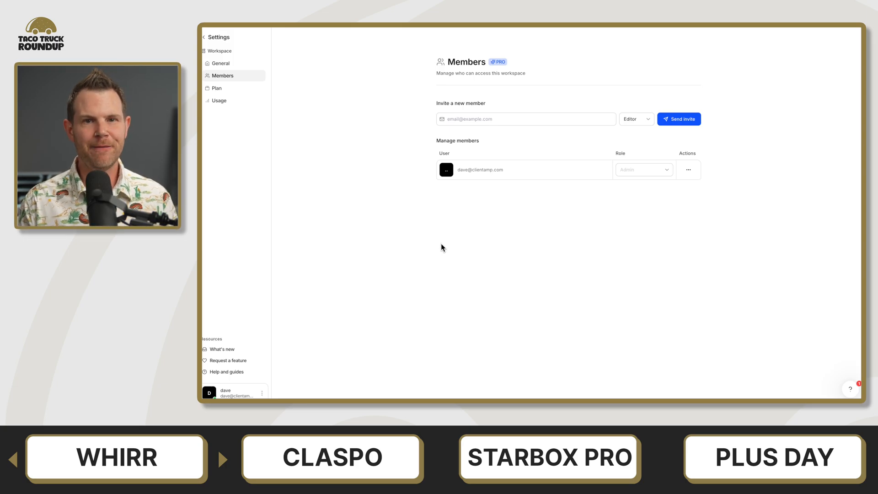
click(218, 100)
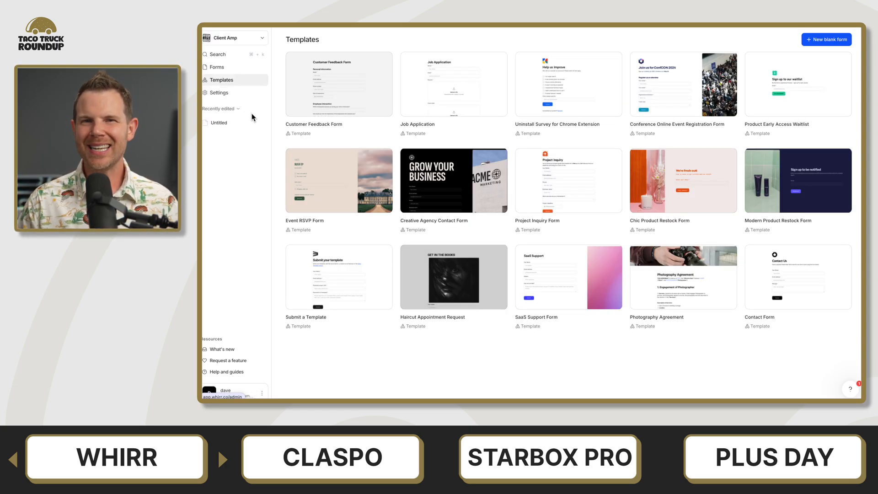
click(338, 85)
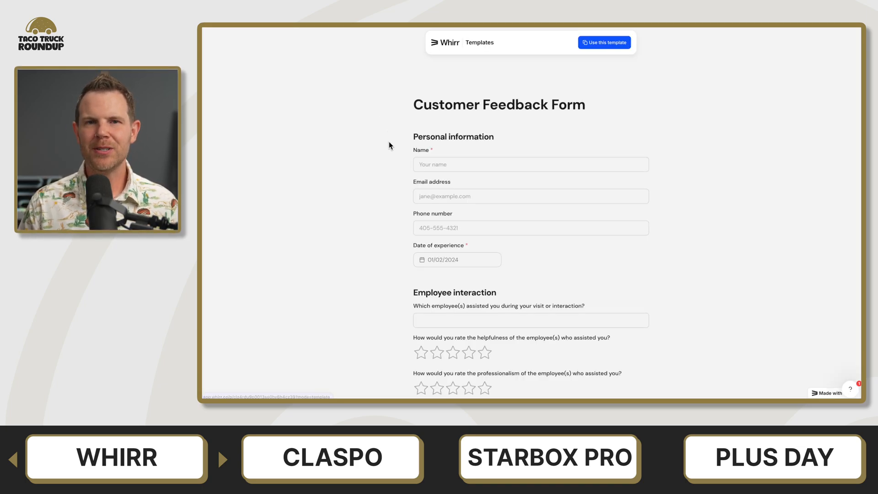
scroll(down, 3)
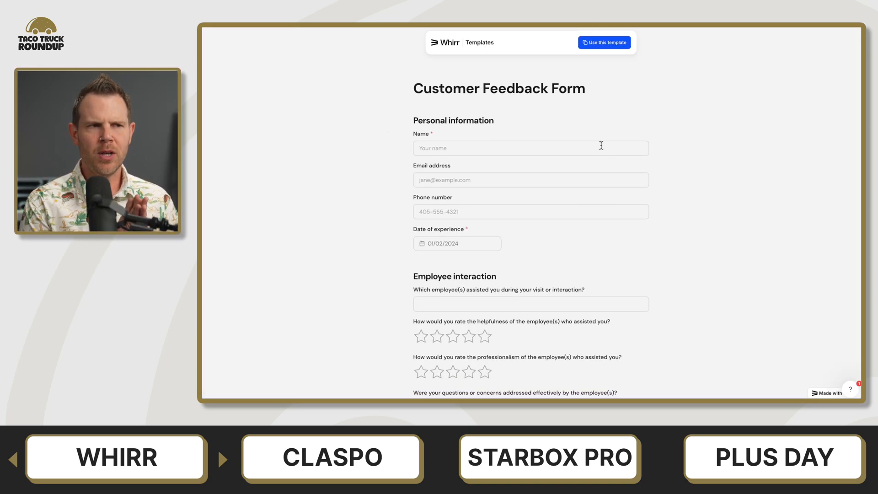
click(604, 42)
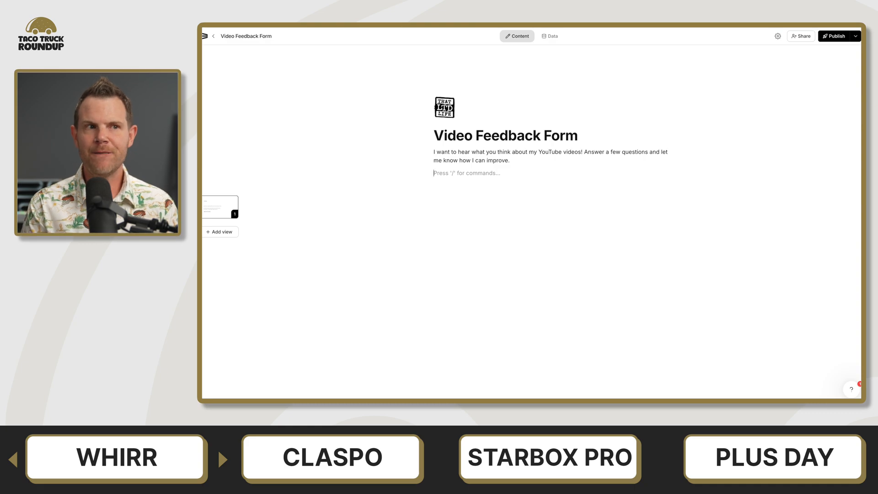
Insert Name and Email blocks and give Page 2 the top-banner image layout.
text(/n)
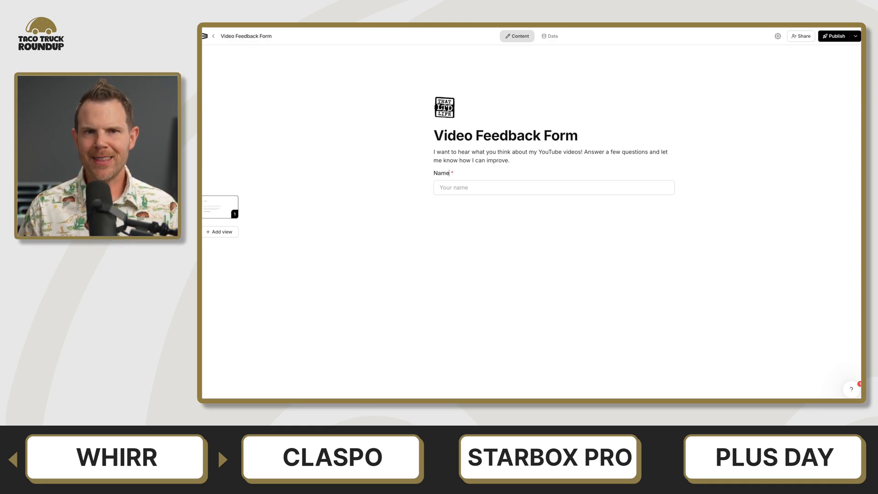
click(553, 204)
text(/)
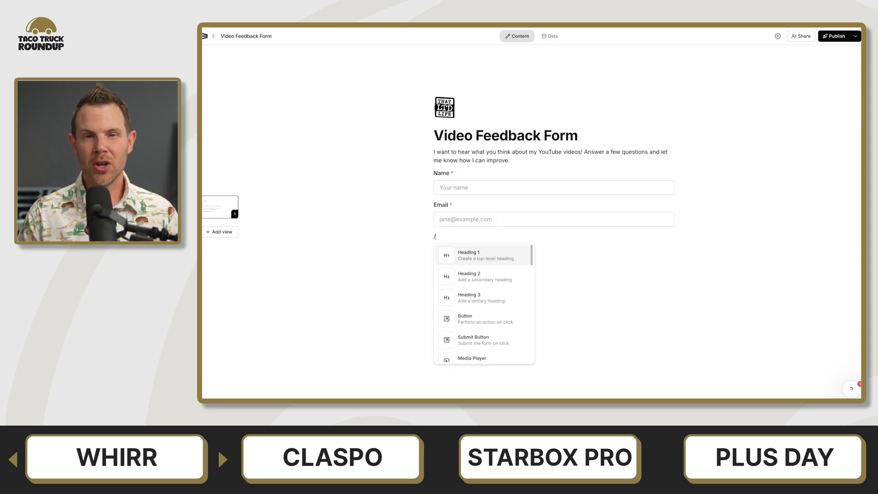
text(text)
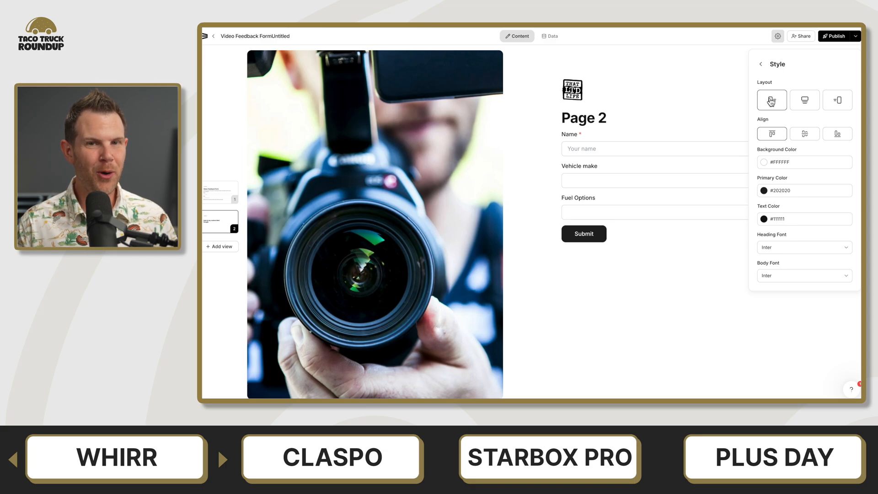
click(805, 100)
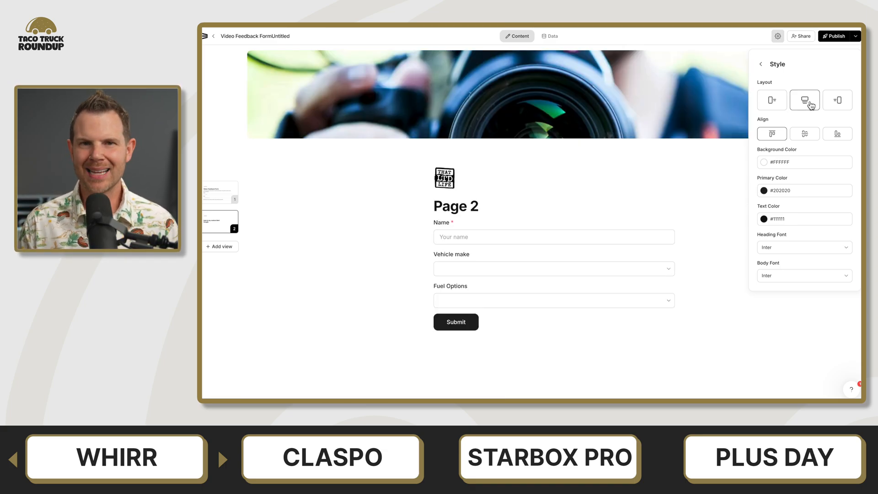
click(838, 100)
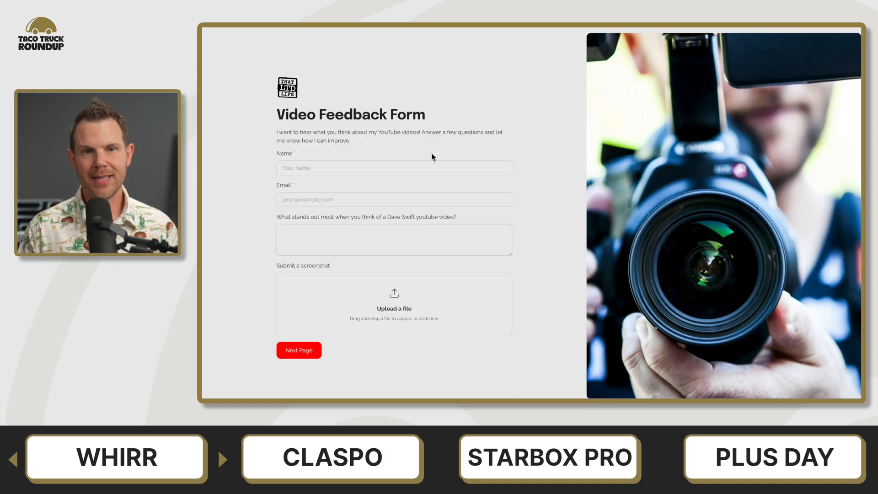
Submit a test as Dave answering 'tacos' with Ninjapipe Transcript.txt attached, then return to editing.
text(Dave)
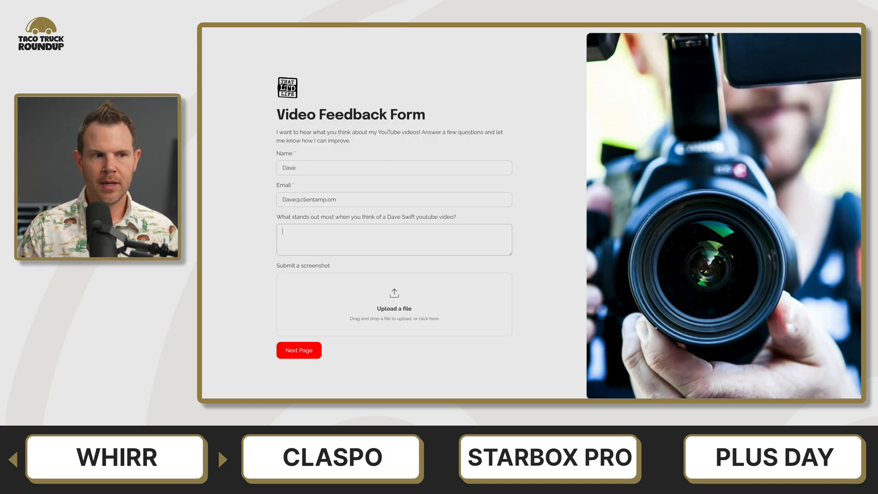
text(tacos)
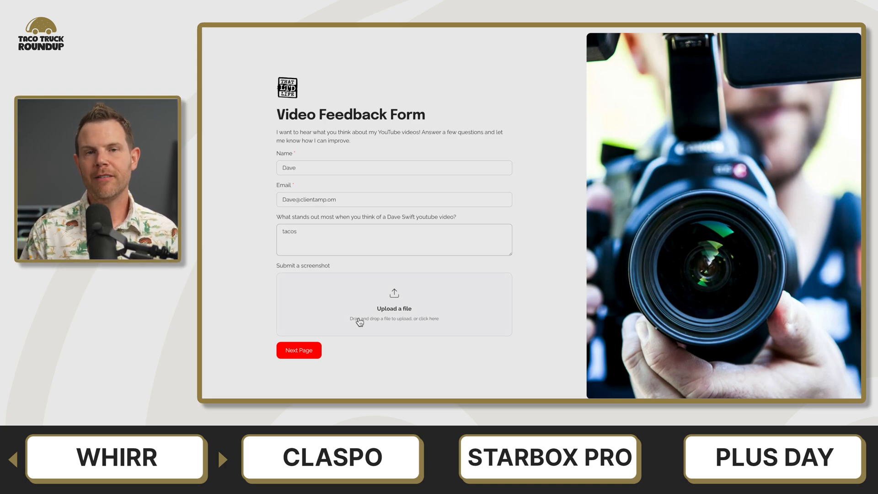
click(394, 304)
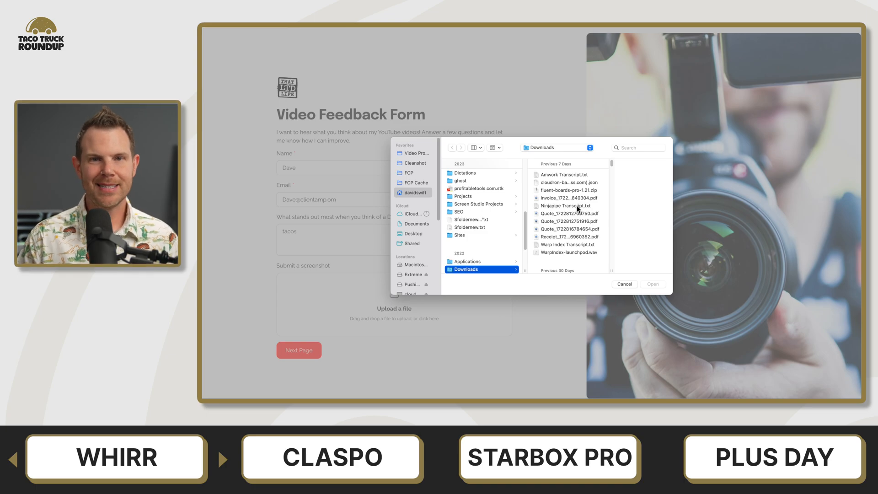
click(566, 206)
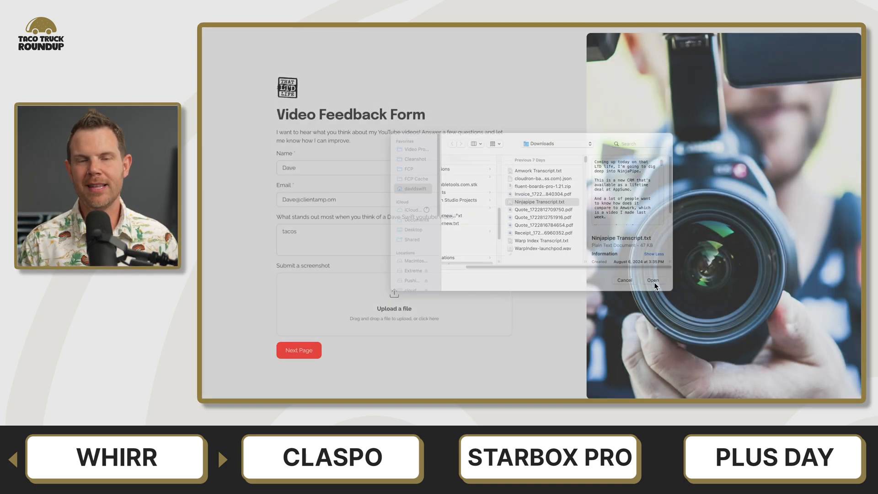
click(652, 280)
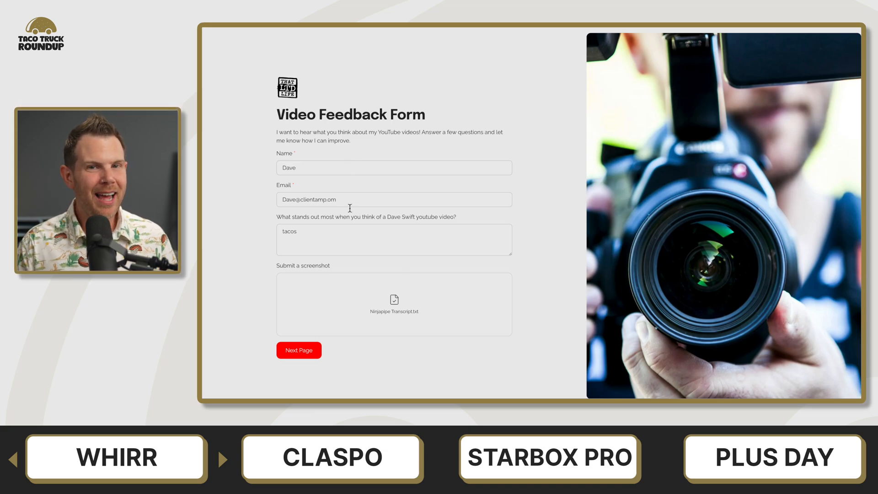
click(298, 350)
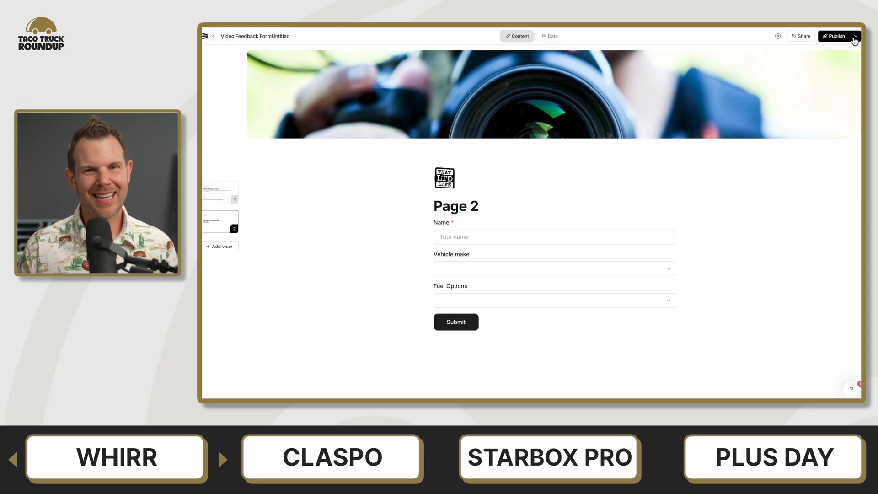
mouse_move(778, 35)
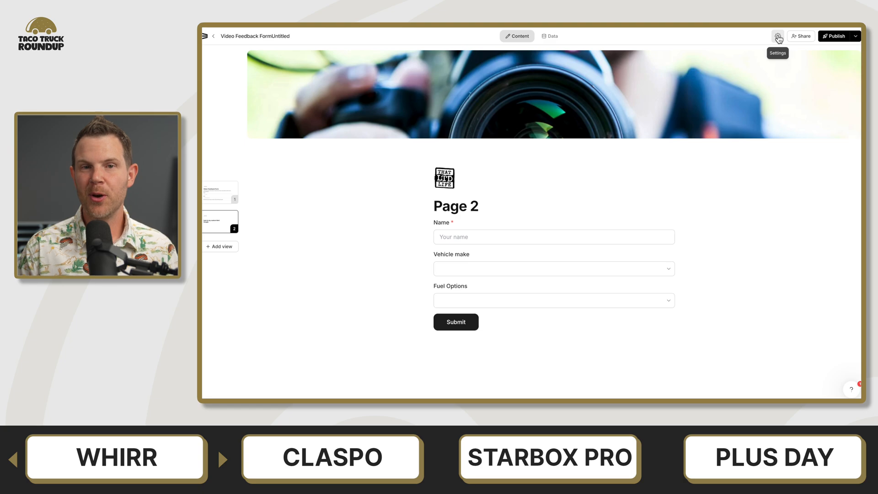
Open the form's gear Settings menu and go to the Custom CSS option.
click(778, 35)
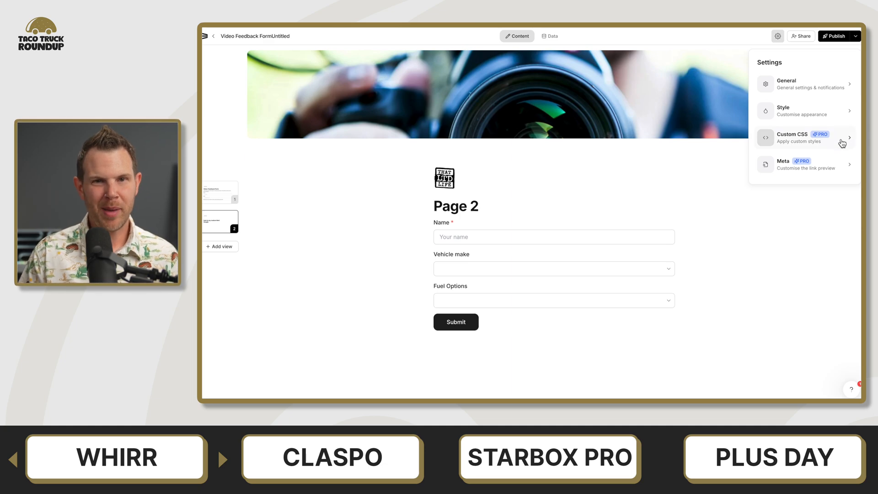
mouse_move(836, 162)
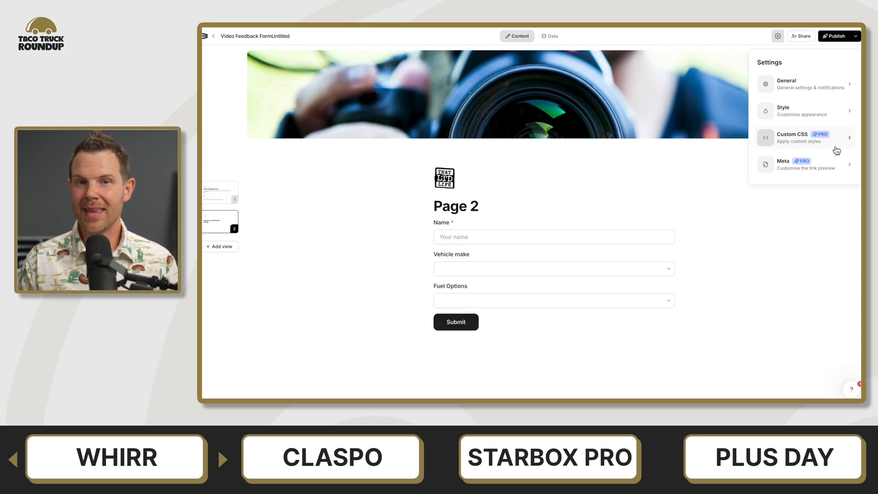
click(786, 84)
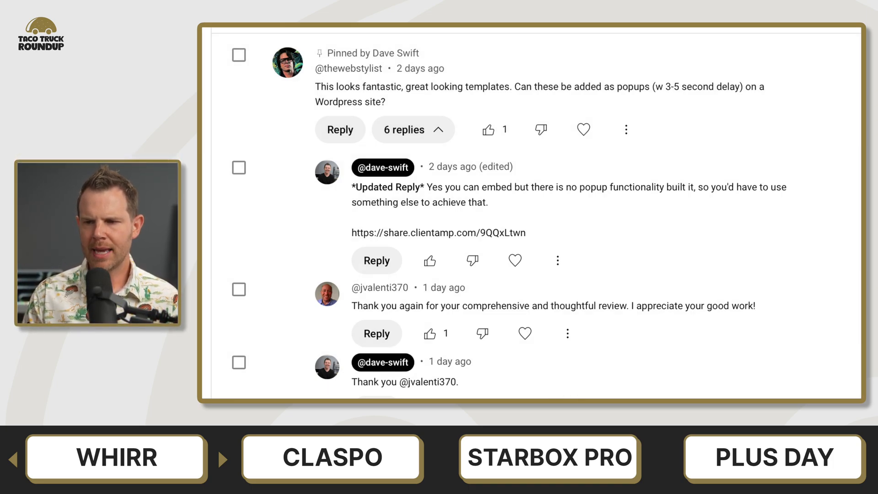
Scroll the YouTube comments to replies about Whirr embedding versus popup support.
scroll(down, 3)
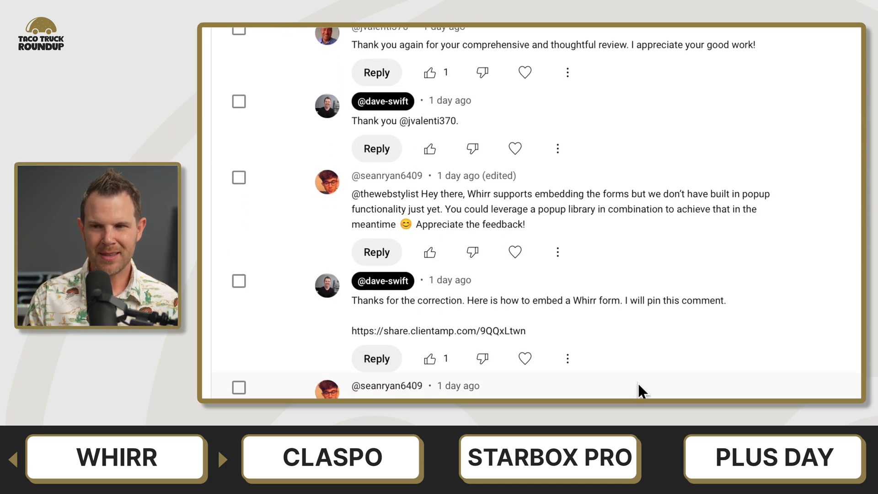
mouse_move(650, 224)
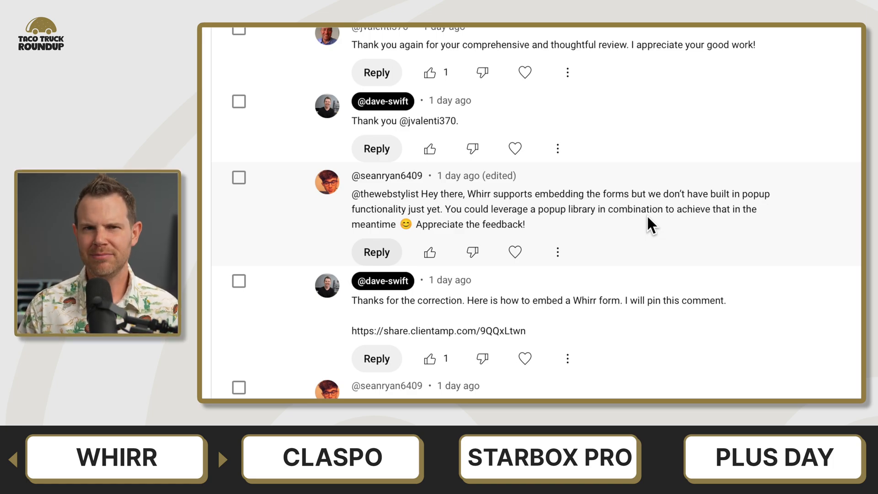
mouse_move(470, 327)
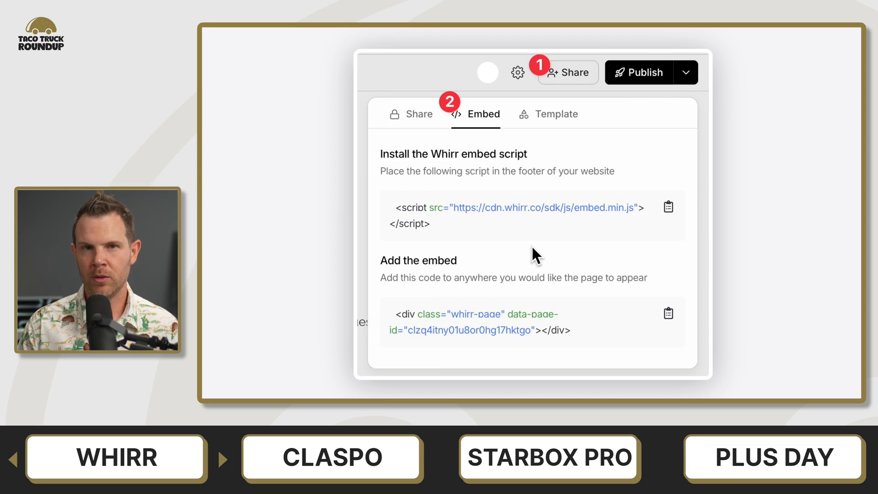
mouse_move(538, 256)
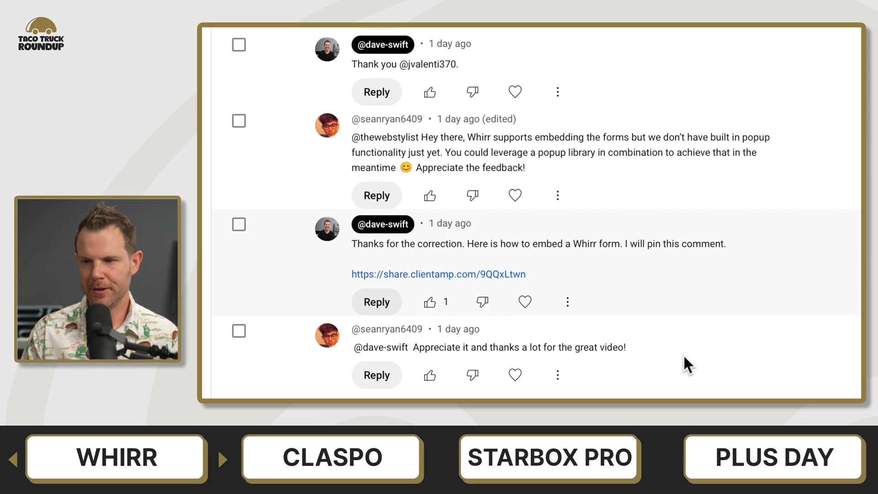
mouse_move(667, 365)
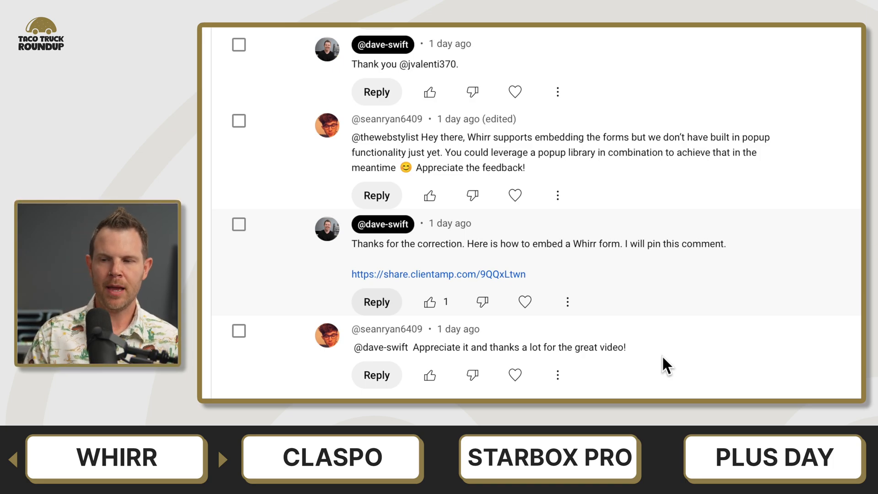
mouse_move(587, 371)
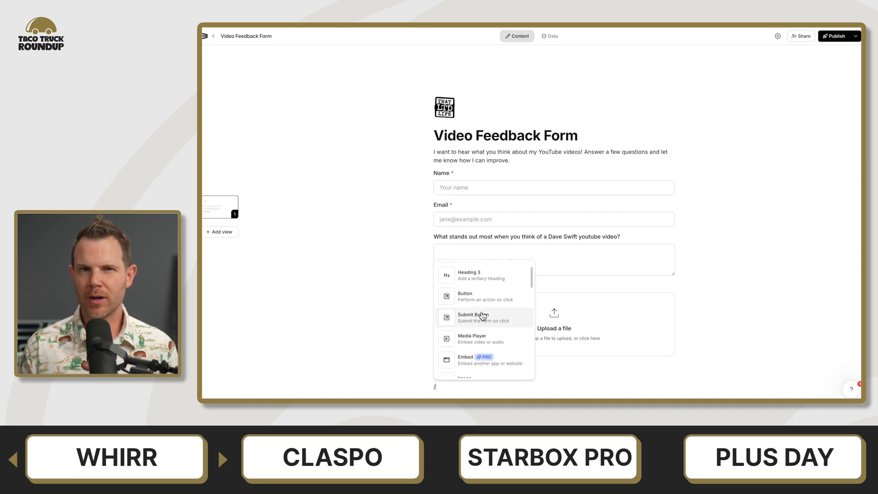
Insert a Submit Button and set My button's On Click action to Set active view.
click(473, 317)
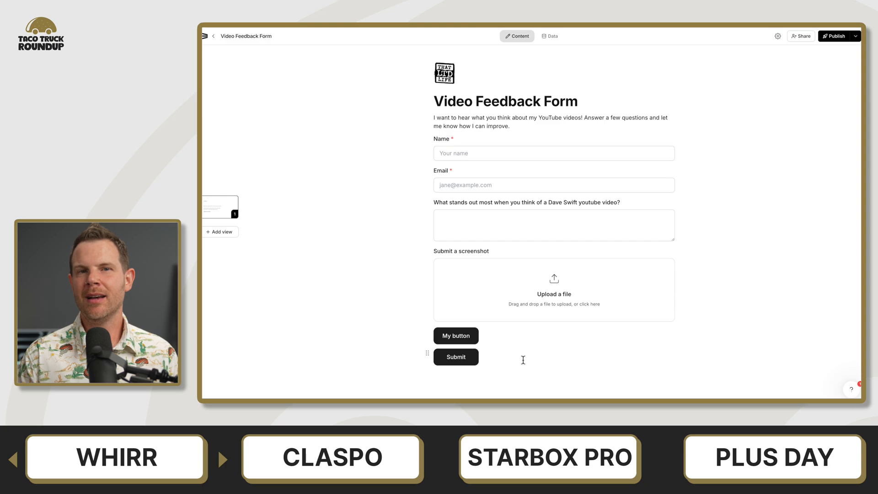
click(456, 336)
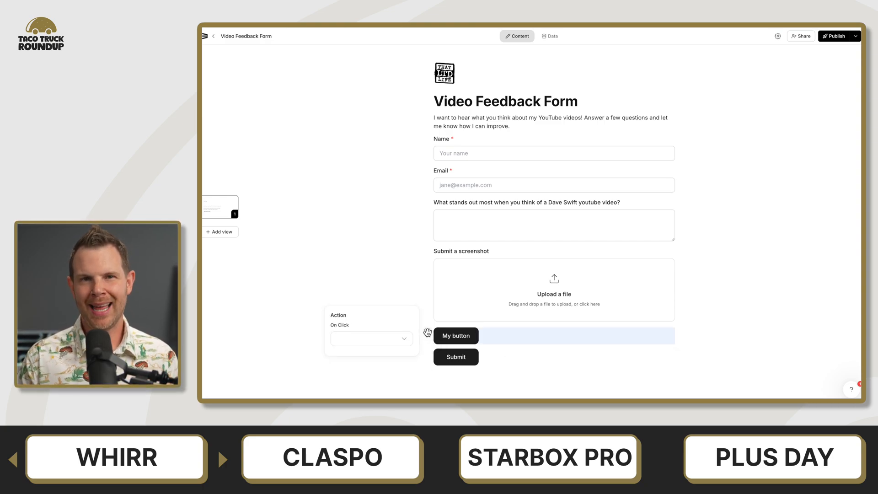
click(371, 339)
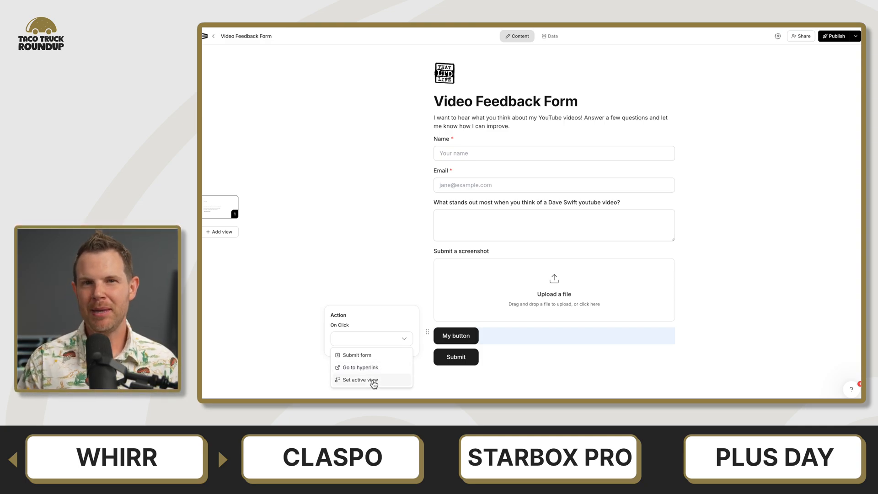
click(359, 379)
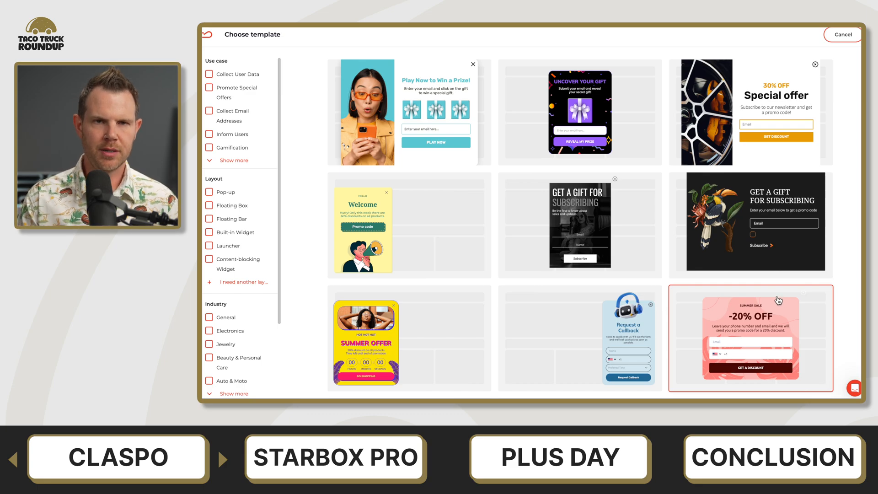
Scroll Claspo's Choose template grid and pick a popup design.
click(751, 338)
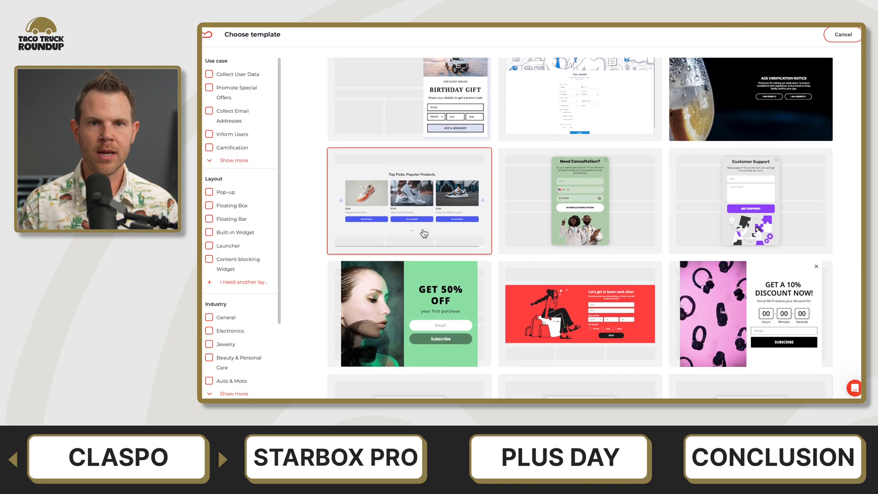
scroll(down, 3)
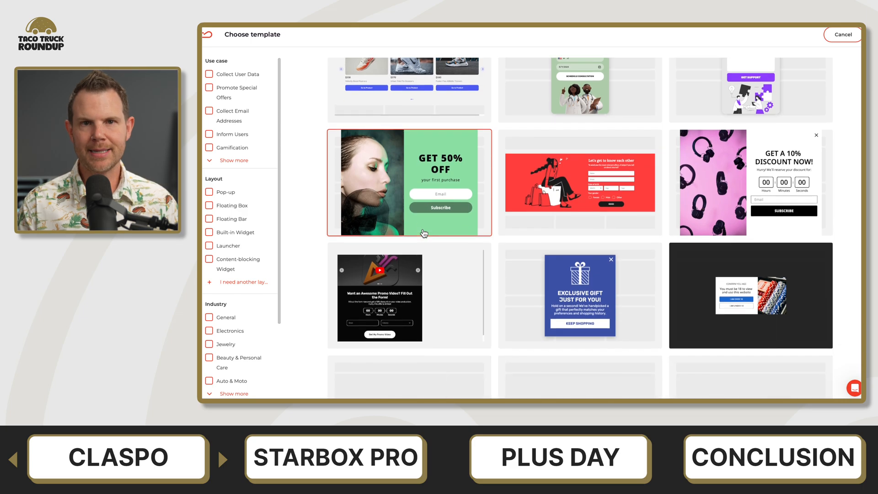
click(409, 182)
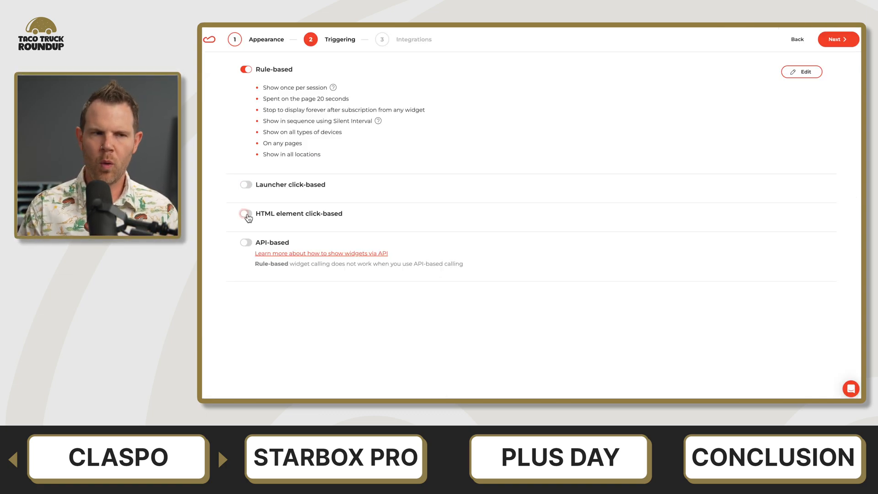
Enable the HTML element click-based trigger, revealing its CSS selector field.
click(245, 213)
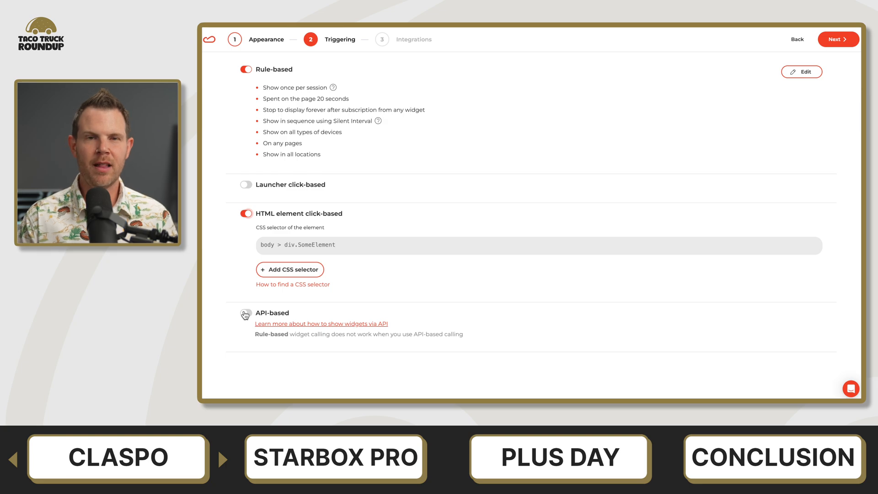
click(245, 312)
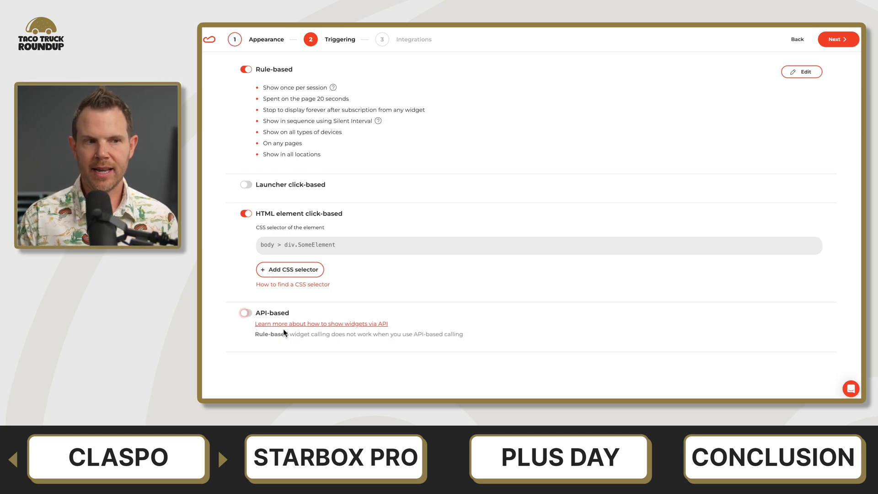
mouse_move(378, 334)
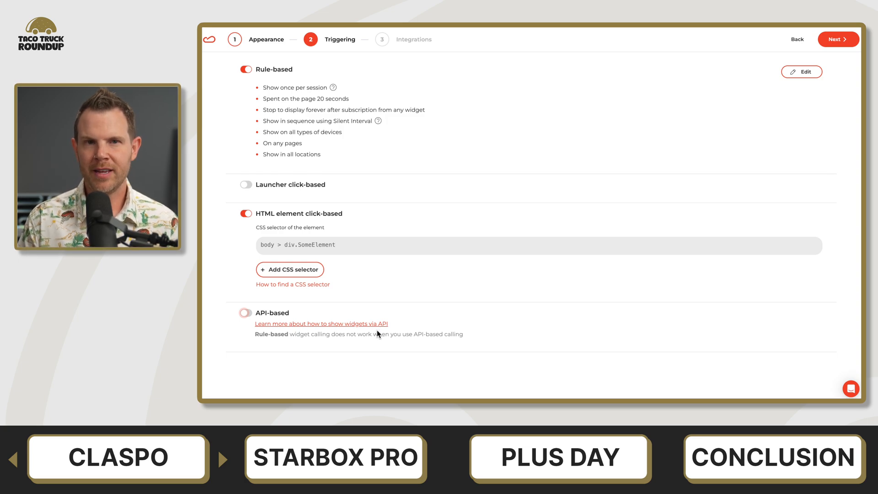
click(245, 312)
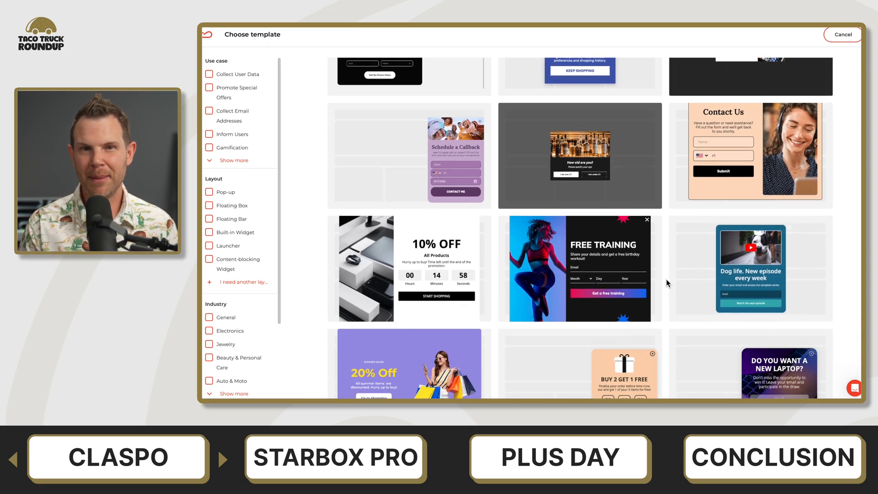
In Mobile preview, drag the butterfly image beside the airplane drawing, then toggle the preview back.
scroll(down, 3)
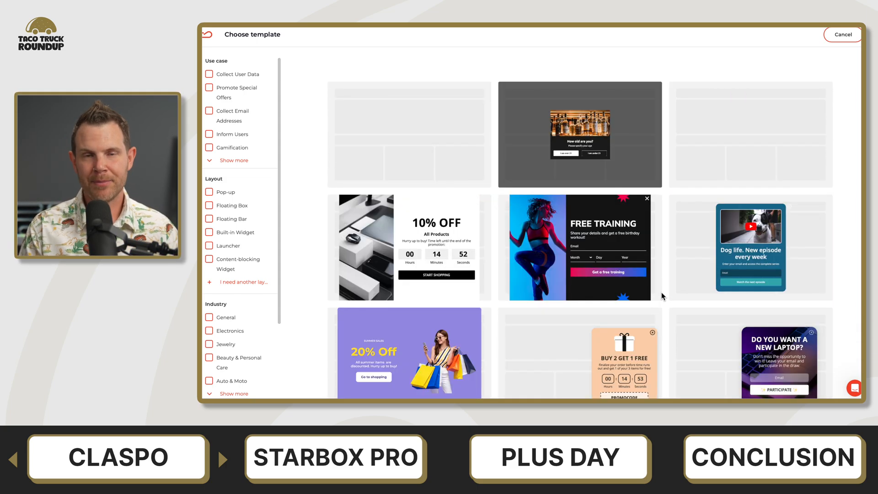
scroll(down, 3)
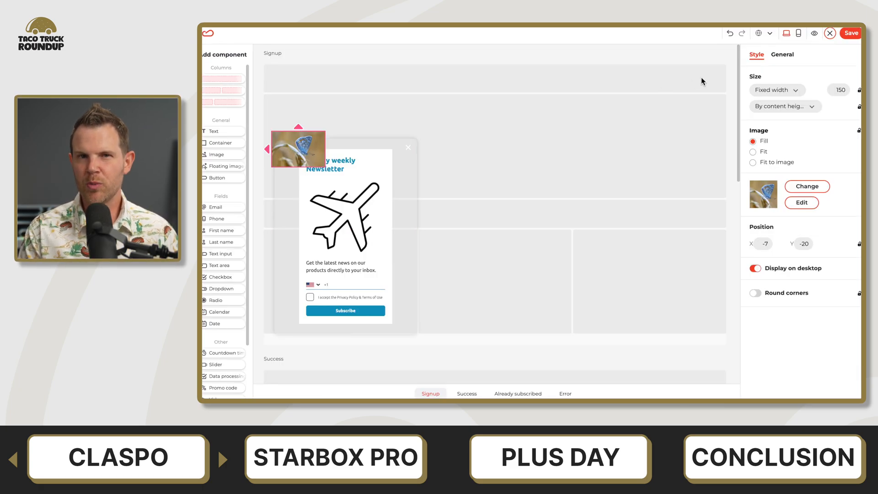
mouse_move(798, 33)
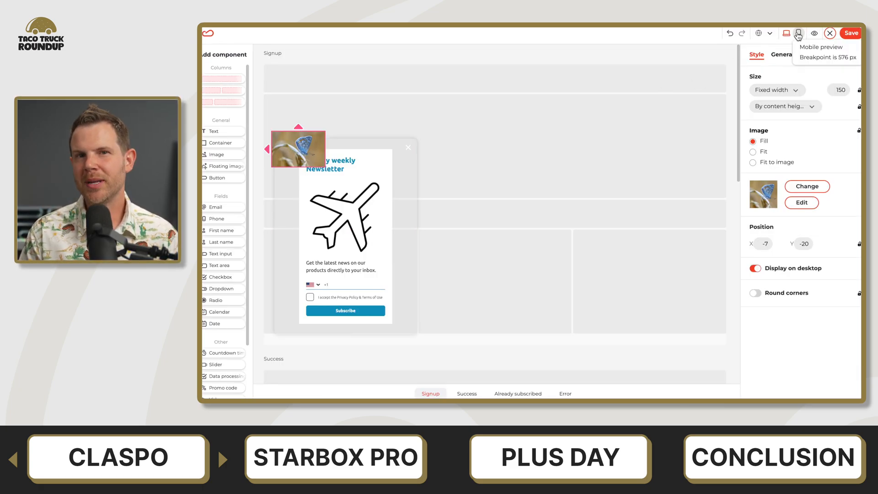
click(799, 33)
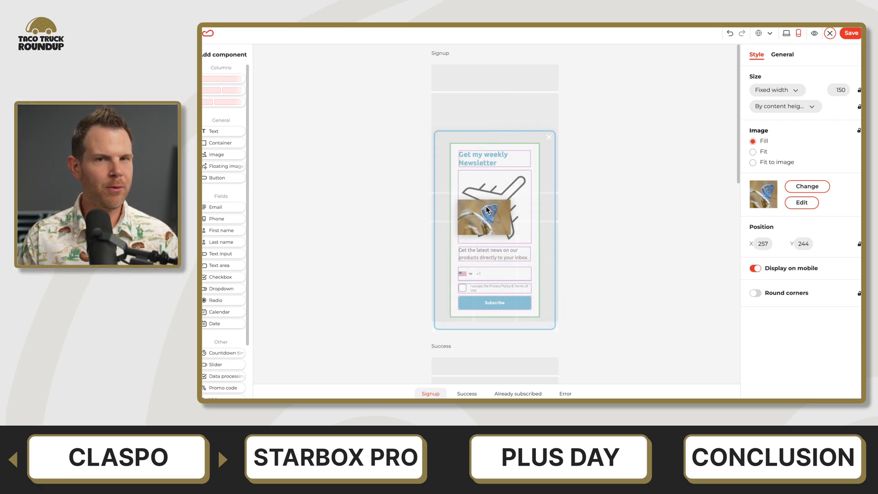
drag(493, 210, 462, 217)
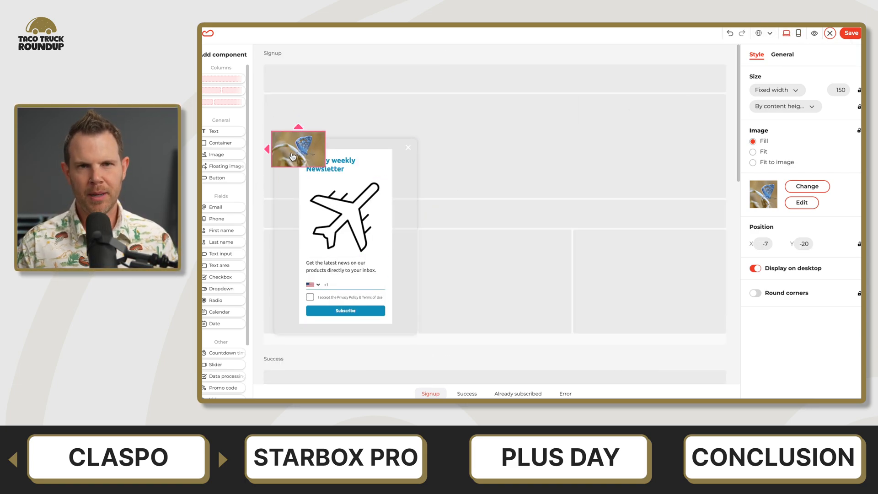
drag(298, 148, 392, 209)
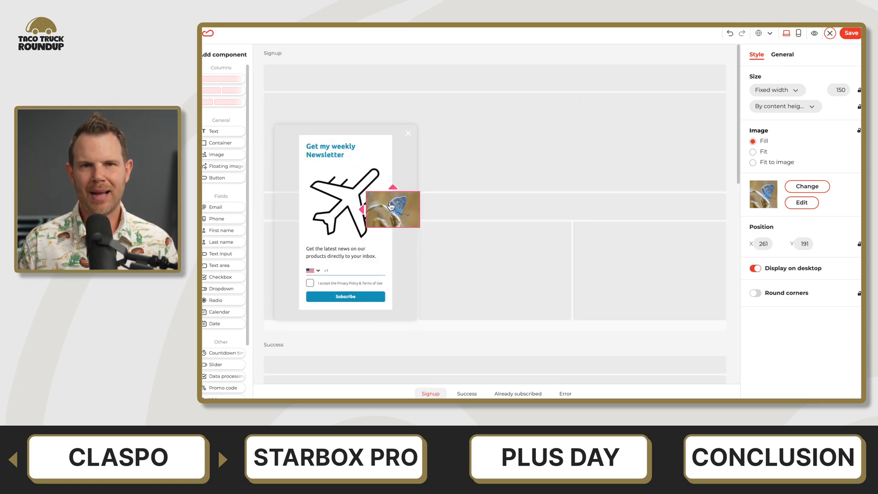
click(799, 33)
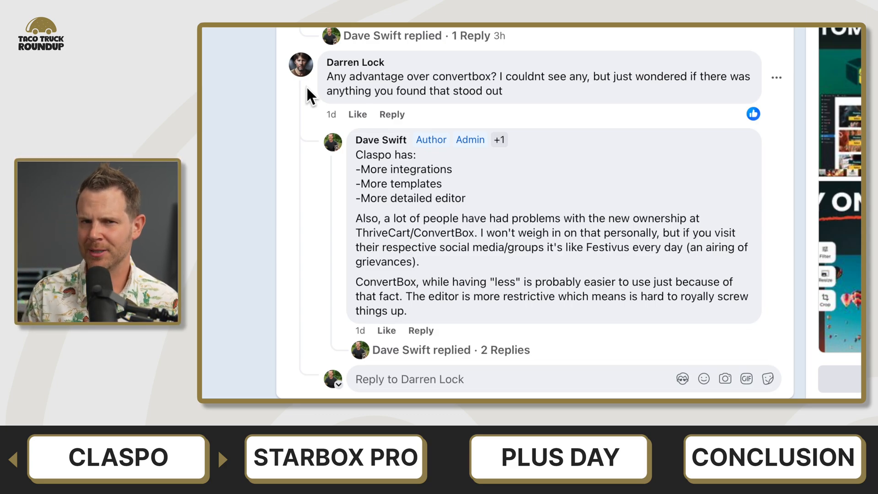
Scroll the Top comments to the ConvertBox comparison and pricing replies.
scroll(down, 3)
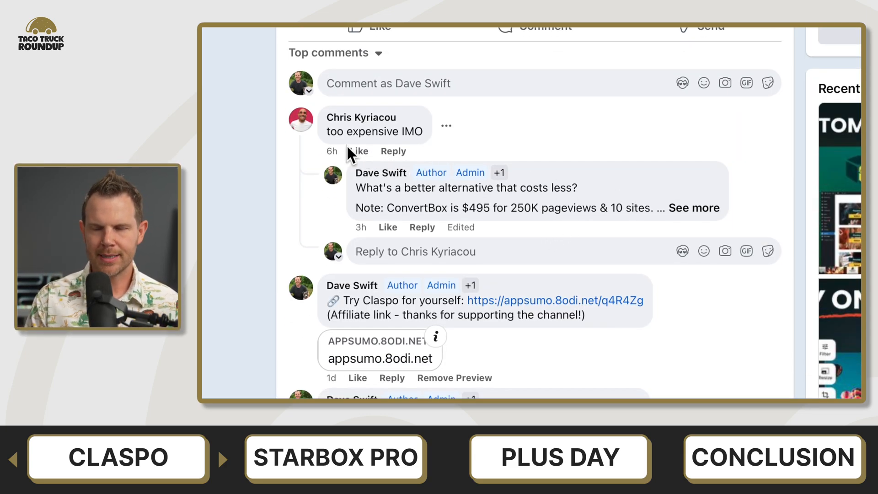
mouse_move(422, 151)
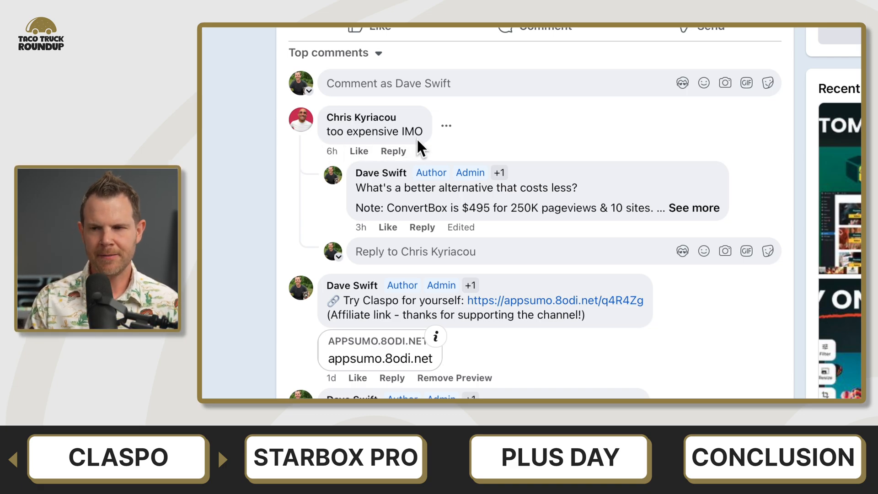
click(694, 208)
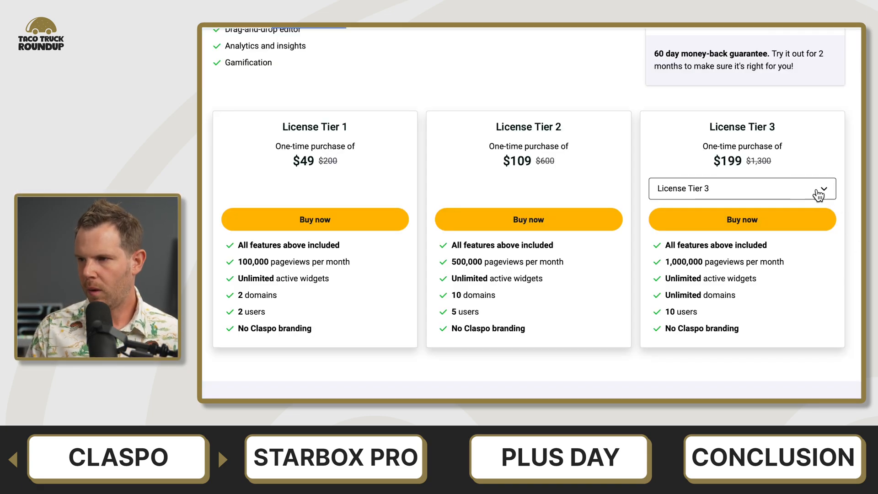
Expand the License Tier 3 dropdown on Claspo's AppSumo deal page.
click(741, 188)
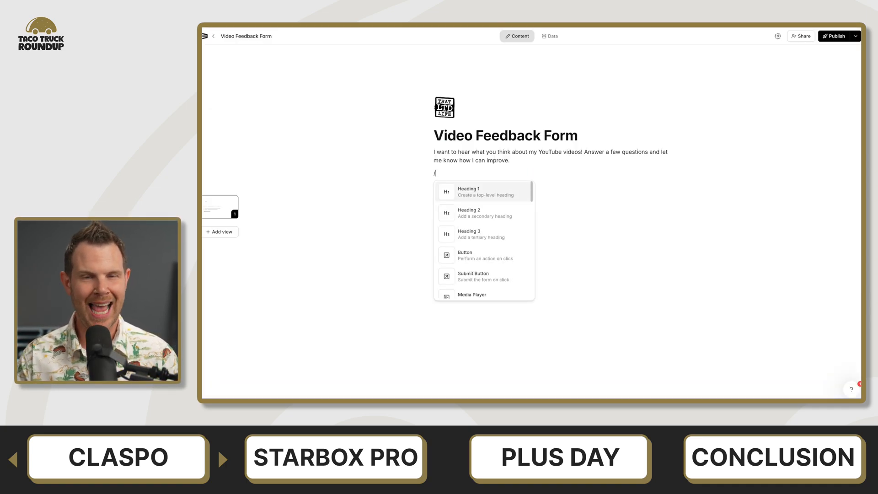
Add a name field and a long-input question 'What stands out most when you think of a Dave Swift youtube video?'.
text(name)
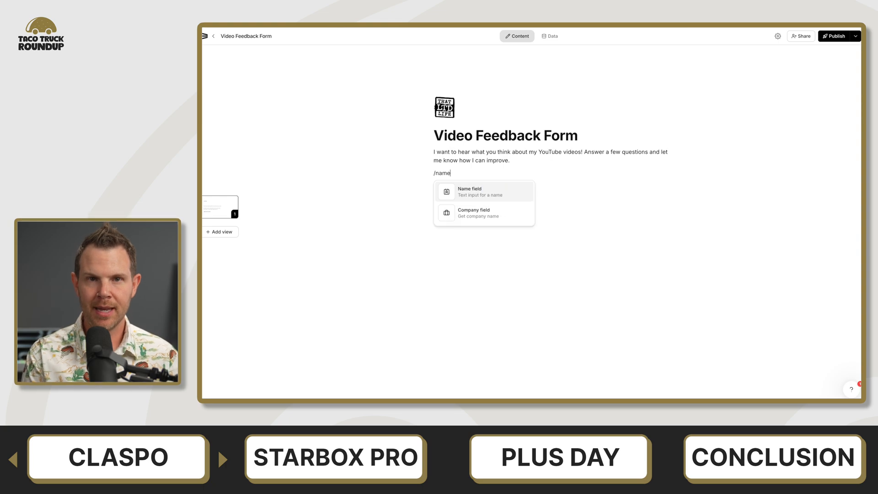
click(469, 190)
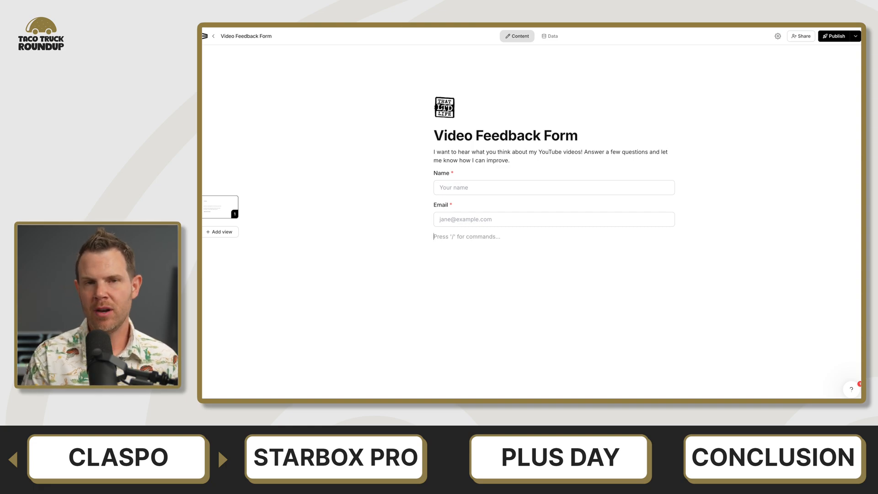
text(/text)
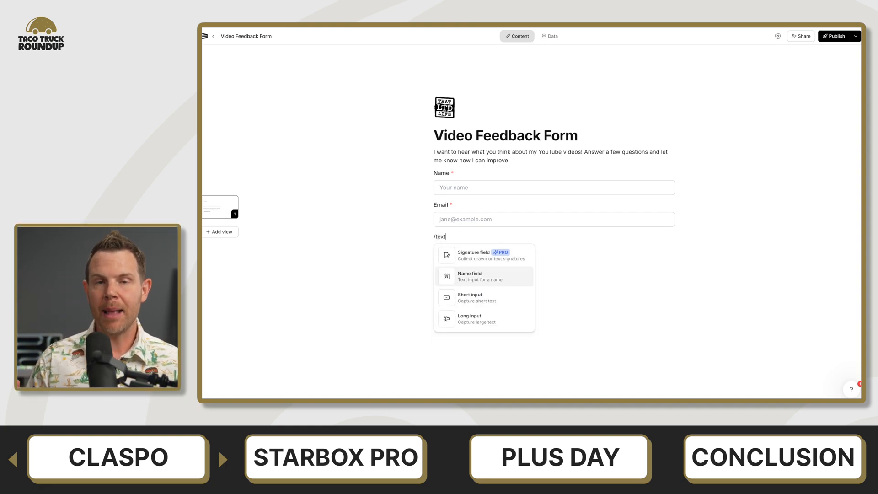
mouse_move(484, 319)
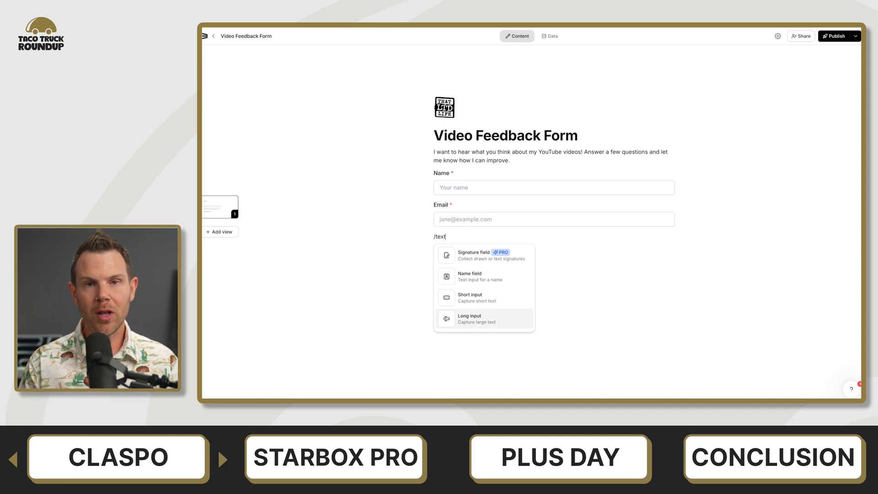
click(470, 319)
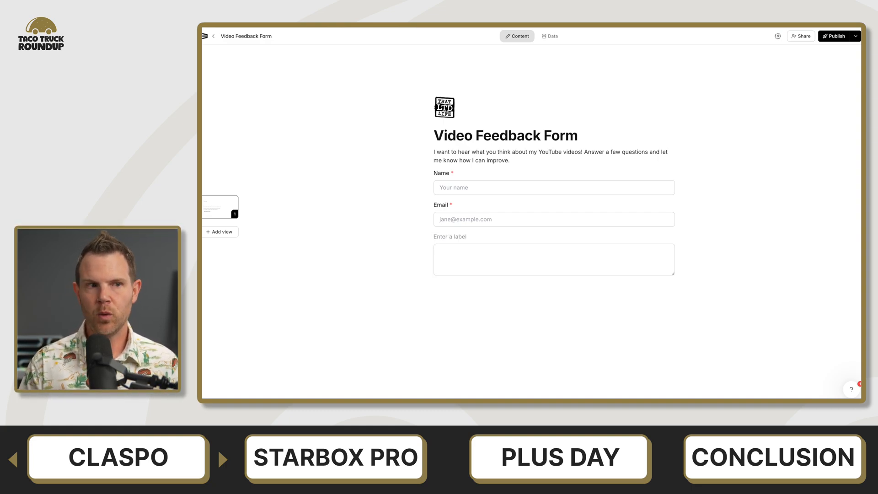
text(What stands out m)
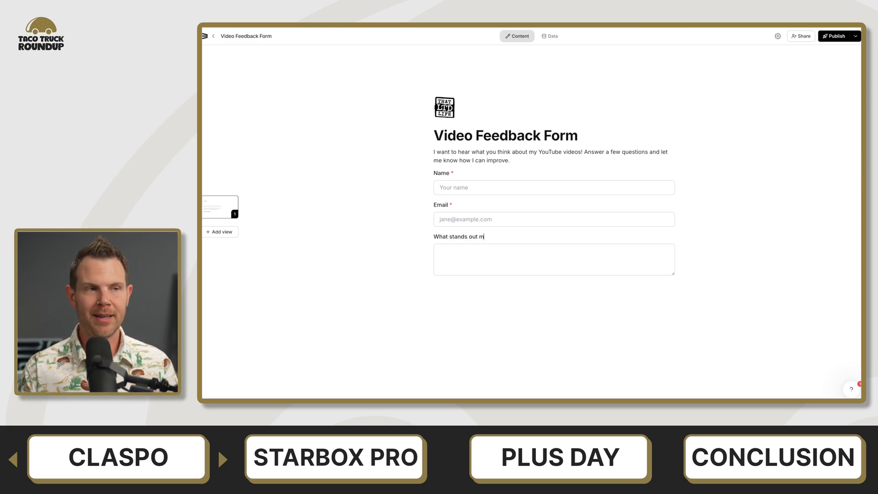
text(ost when you think of)
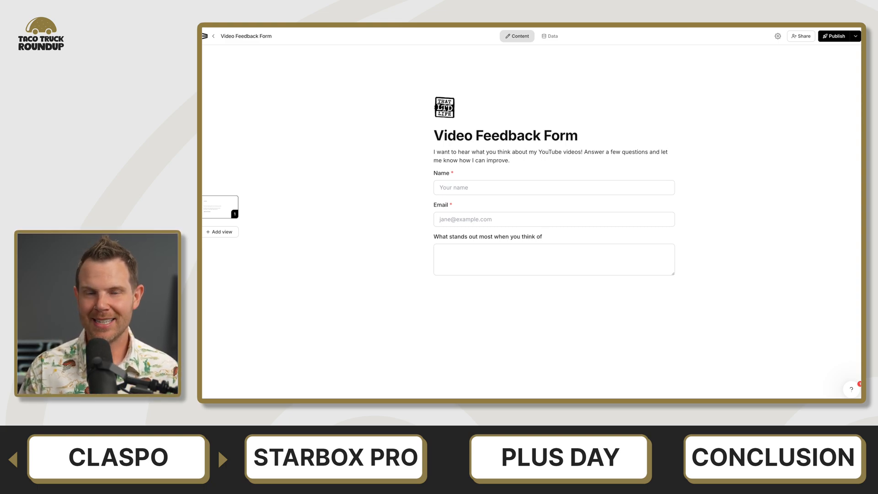
text(a Dave Swift)
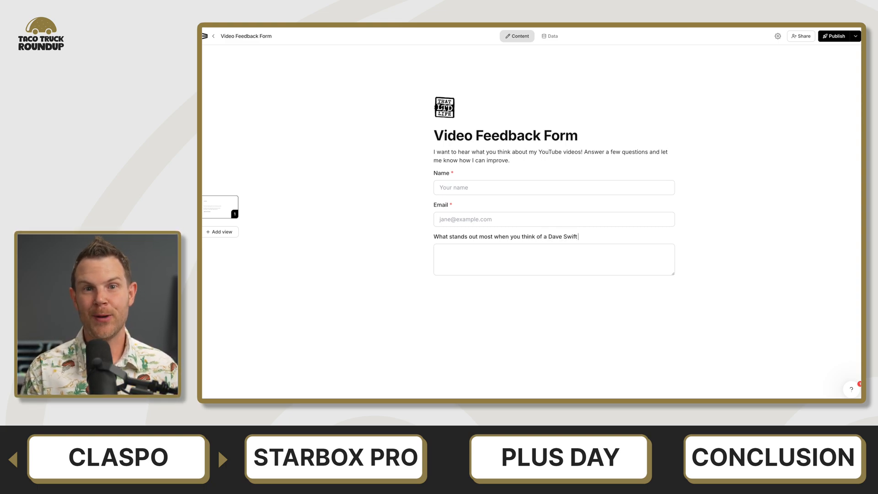
text(youtube video?)
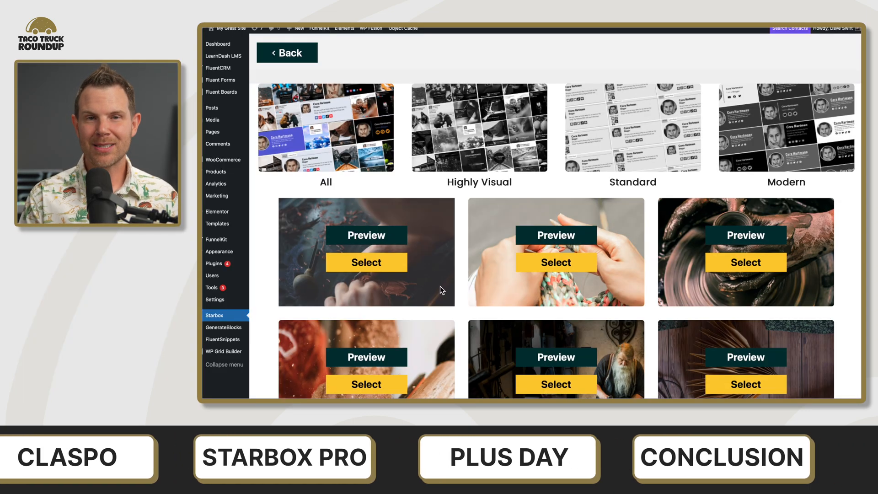
Scroll the theme gallery and select the previewed Highly Visual/Photo Blogger theme.
scroll(down, 3)
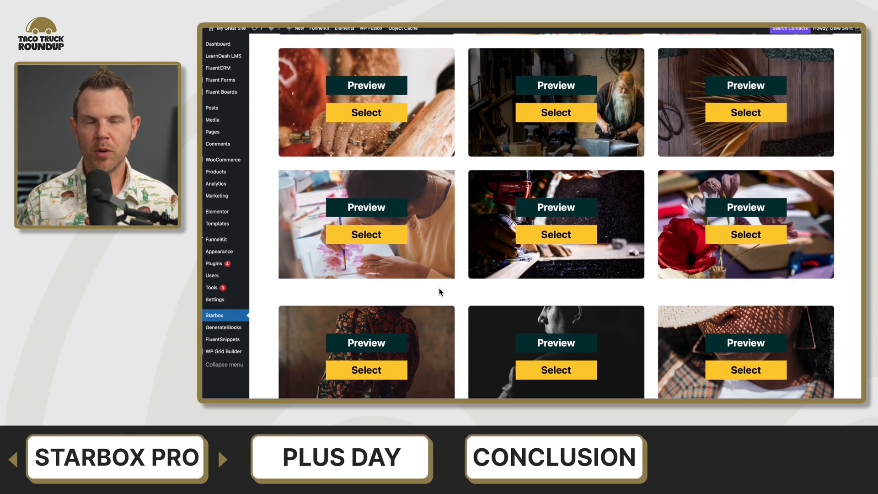
scroll(down, 3)
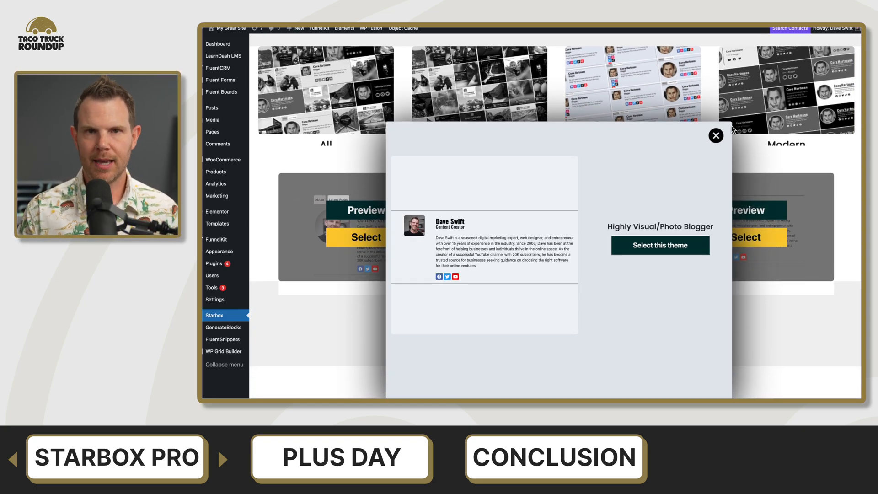
click(660, 245)
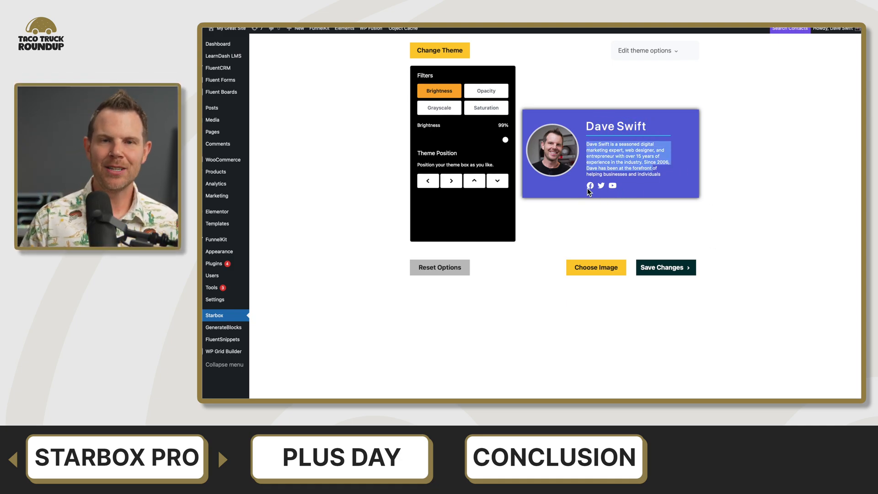
mouse_move(643, 197)
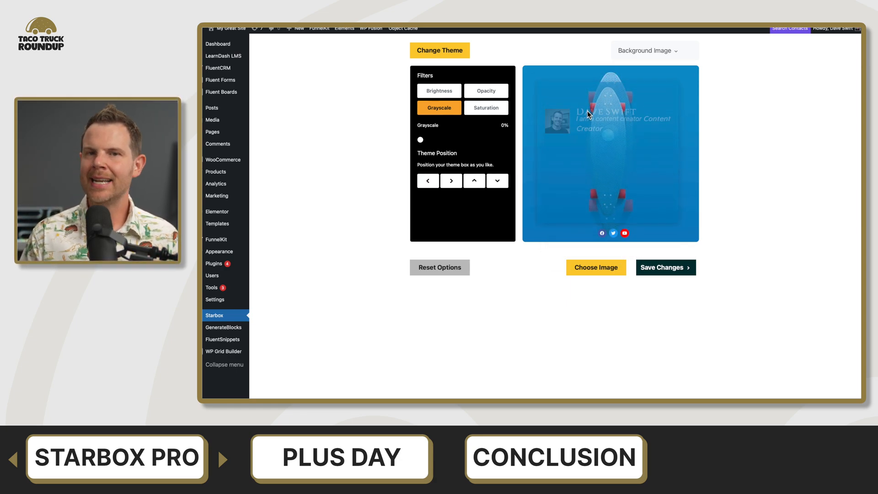
Choose a background image, move author details to the top, and fade opacity to zero.
click(497, 180)
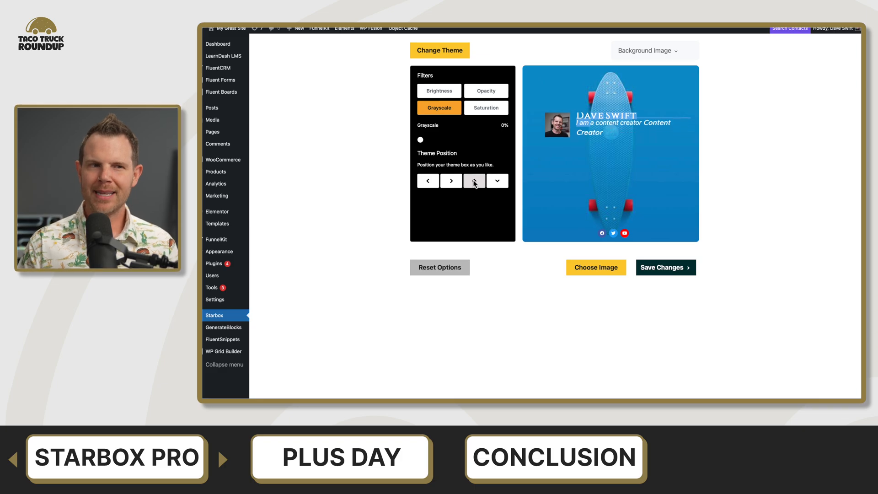
click(439, 90)
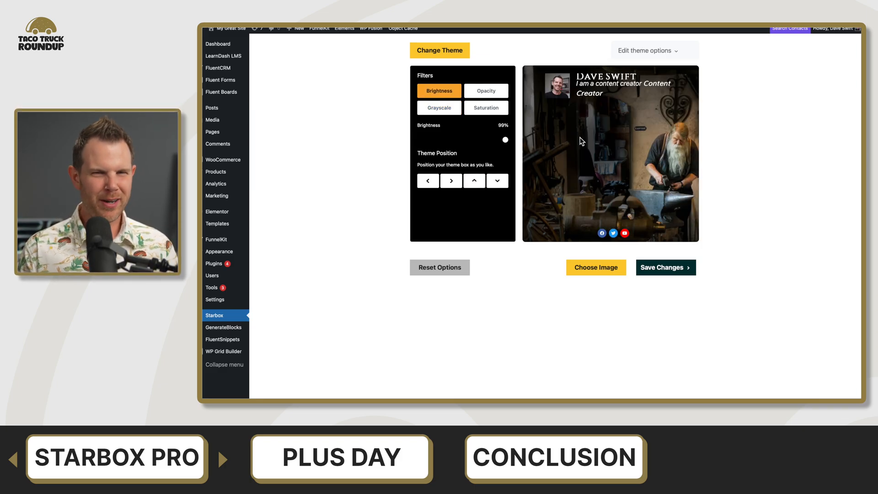
click(486, 90)
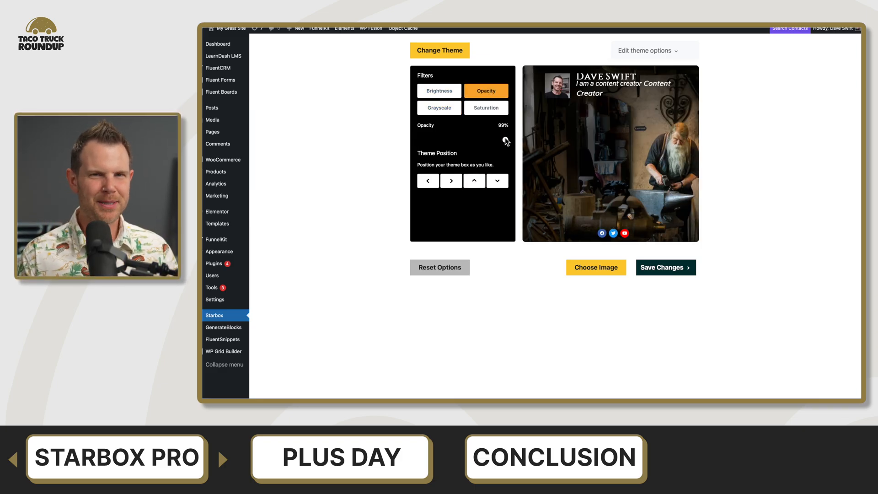
drag(504, 139, 420, 139)
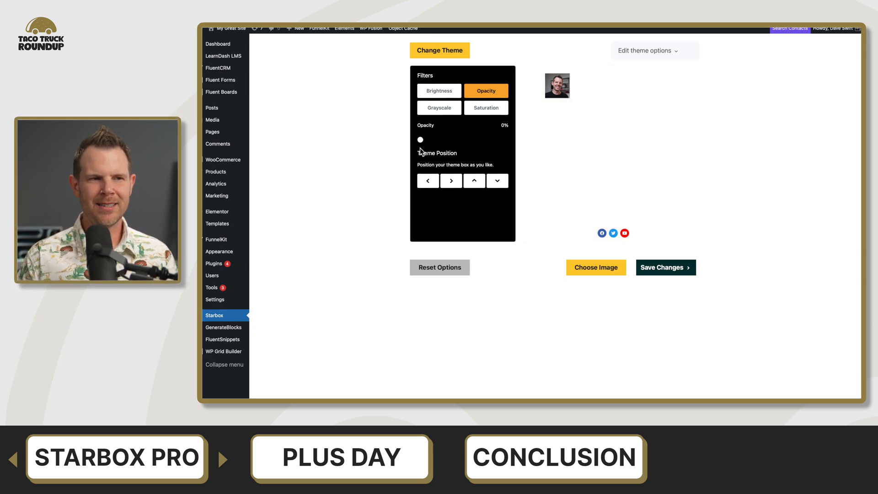
click(439, 107)
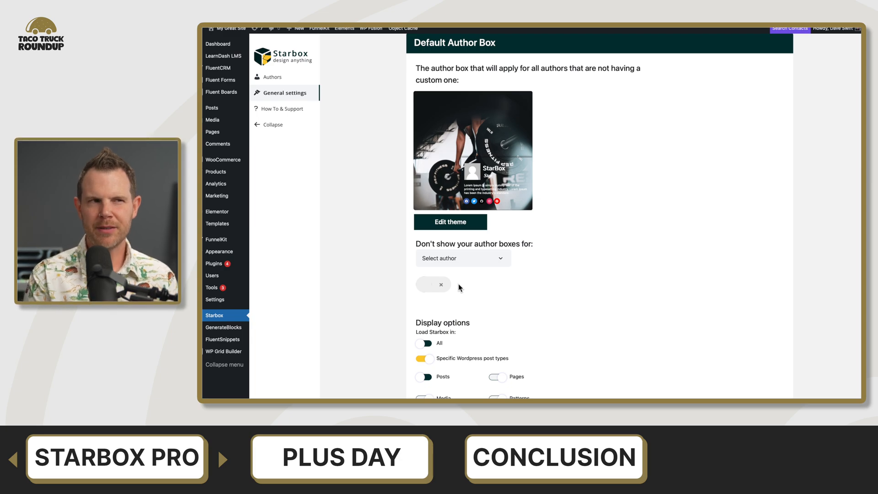
scroll(down, 3)
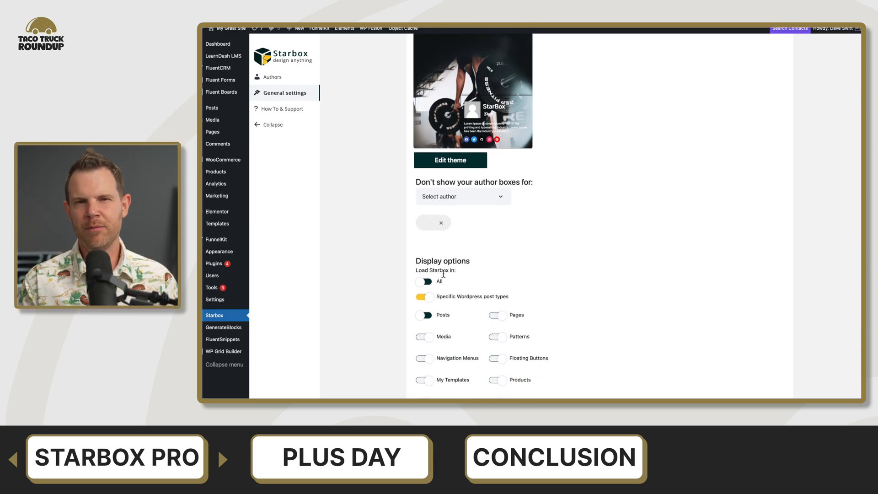
scroll(down, 3)
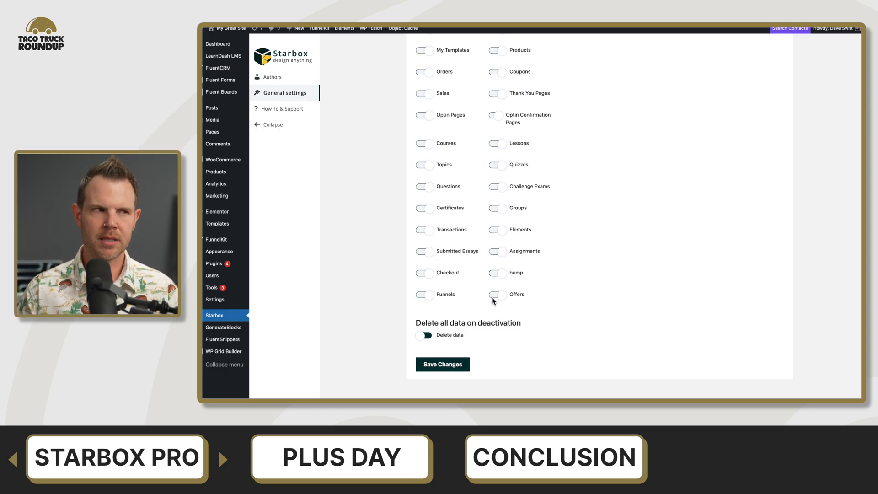
click(272, 77)
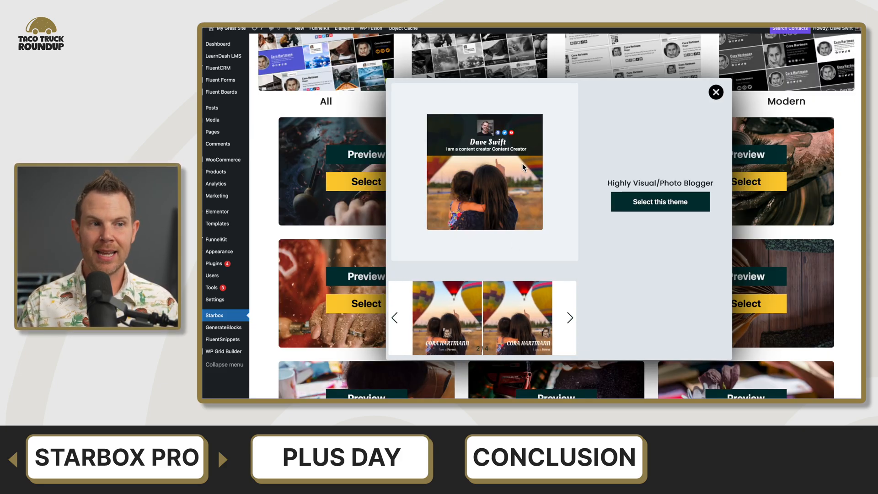
Show the next layout variation in the photo blogger theme preview carousel.
click(569, 317)
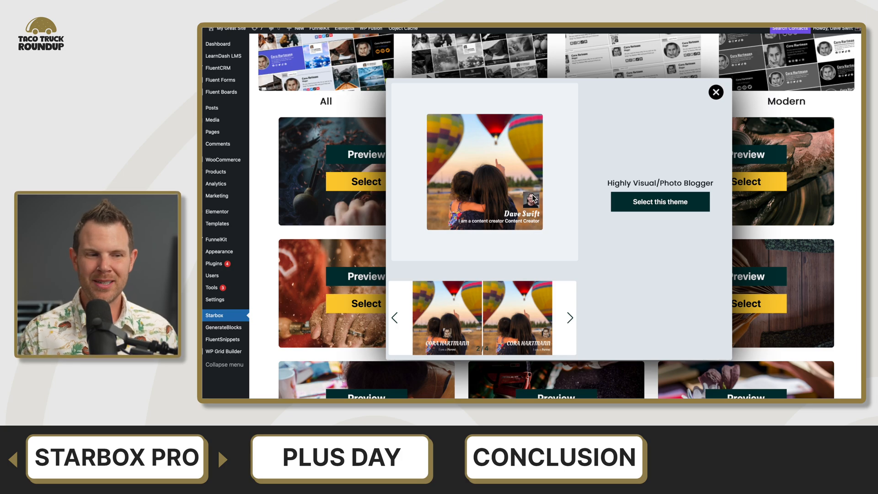
mouse_move(414, 338)
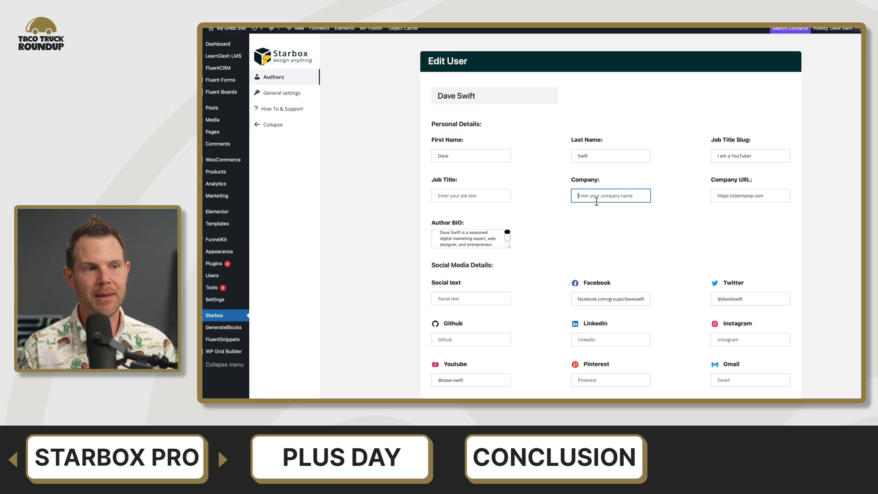
Enter 'Client Amp LLC' in the Company field and save the author profile.
text(Client Amp LLC)
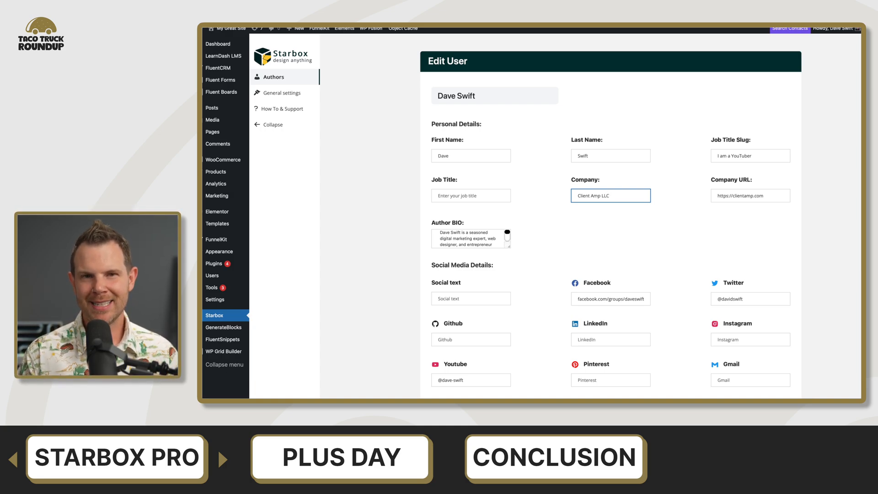
scroll(down, 3)
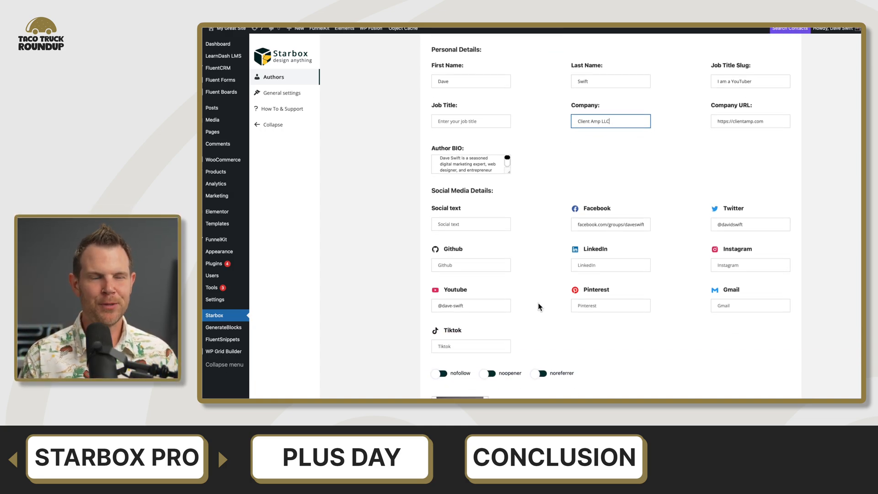
scroll(down, 3)
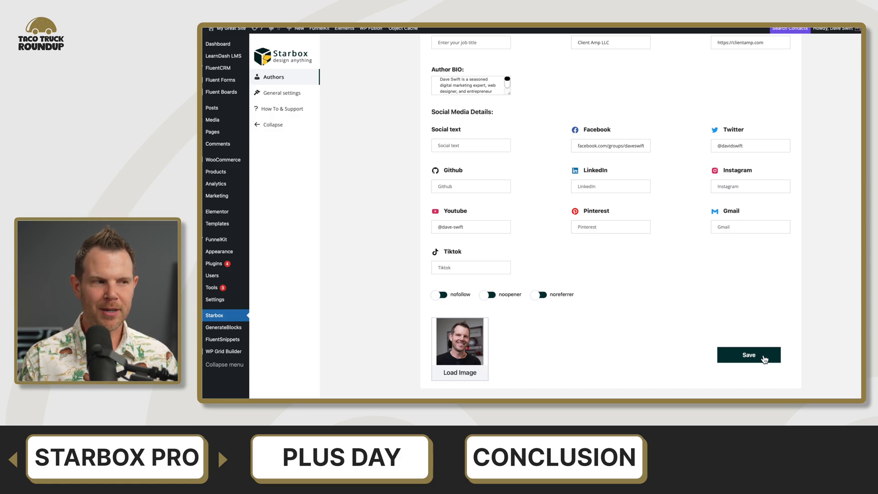
click(748, 354)
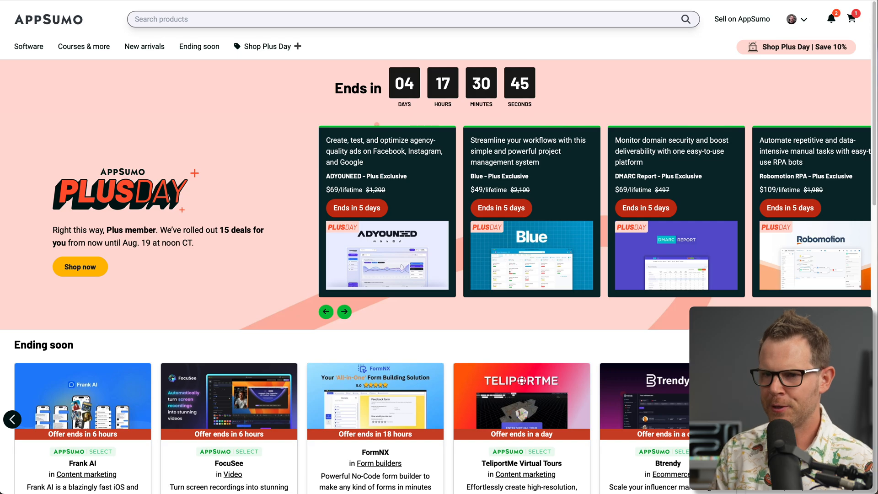
Go to Shop Plus Day from the AppSumo home page navigation.
click(344, 312)
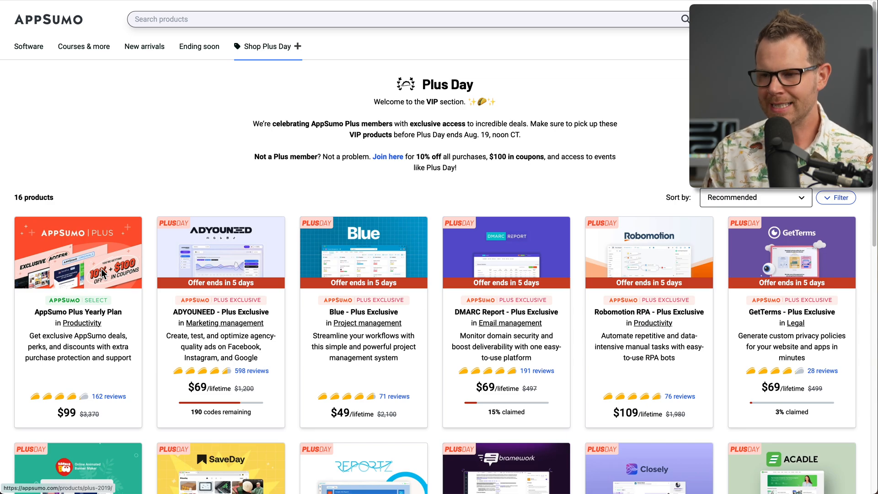
scroll(down, 3)
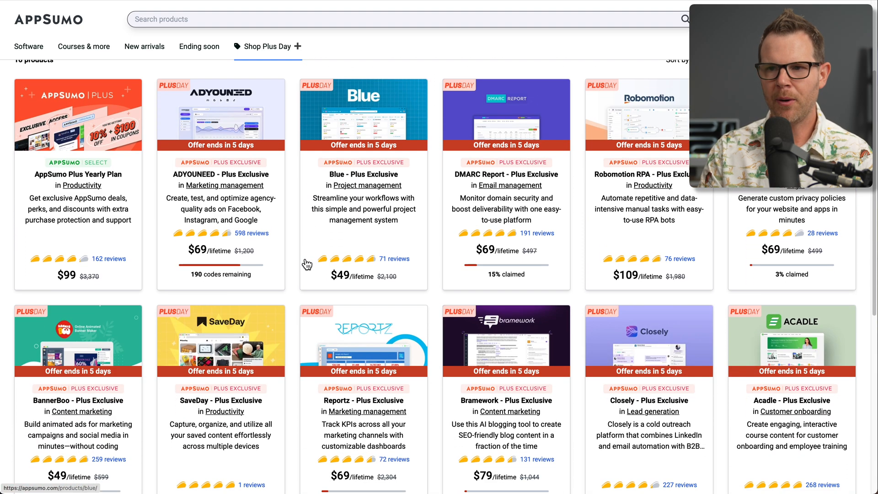
scroll(down, 3)
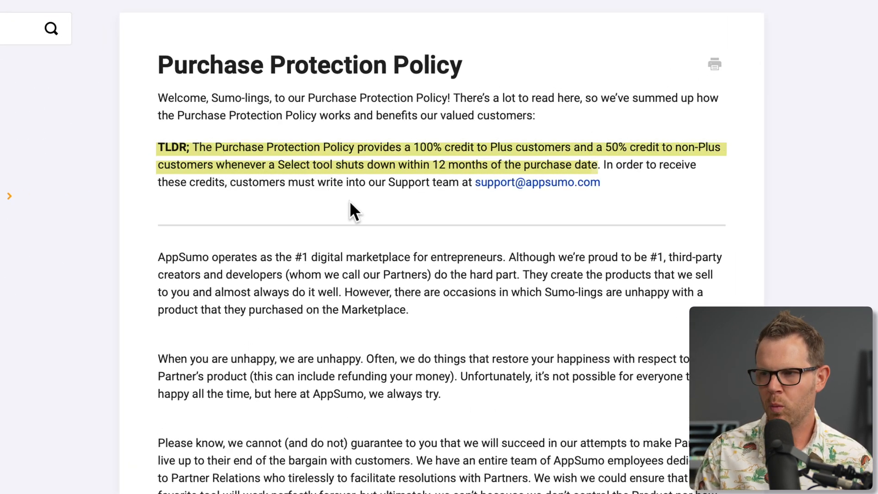
mouse_move(417, 219)
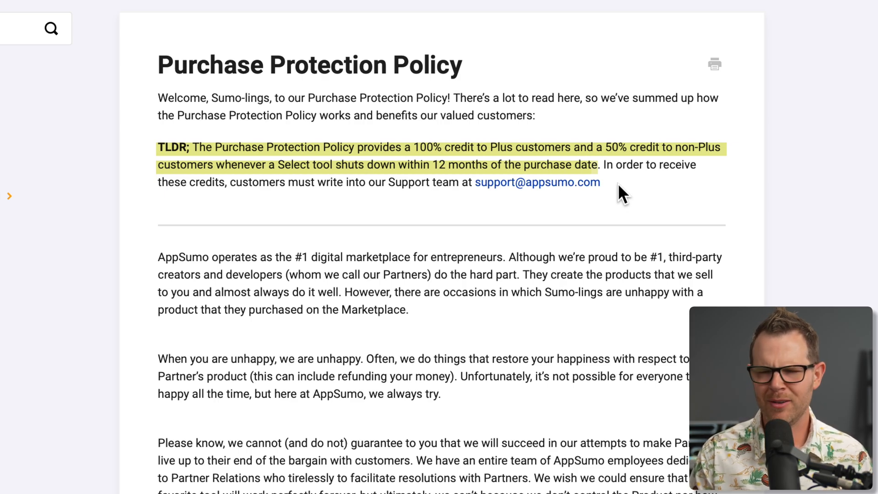
mouse_move(642, 189)
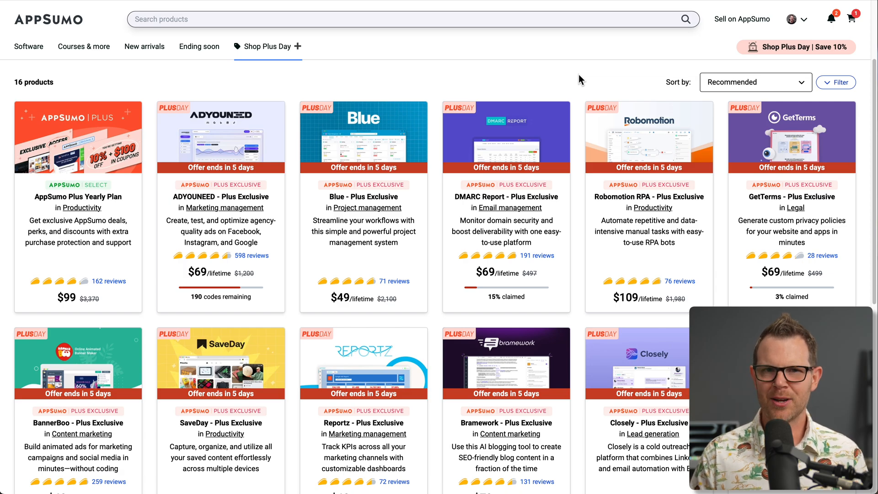
mouse_move(726, 76)
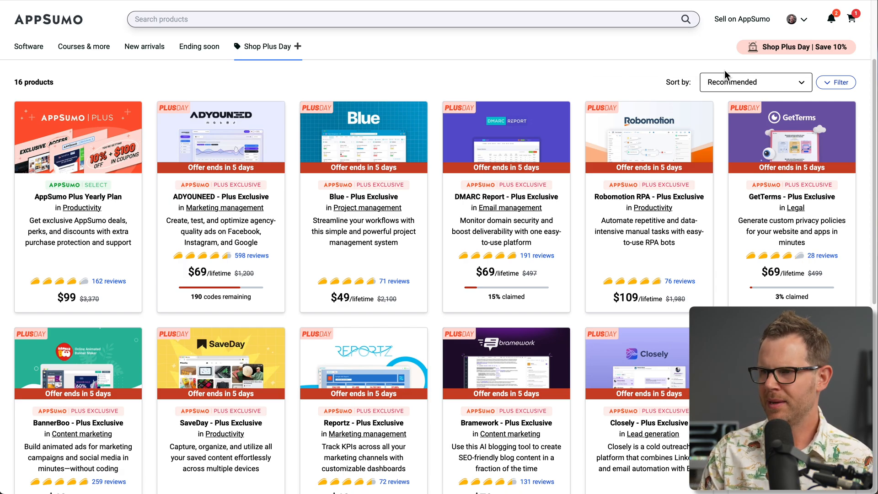
mouse_move(657, 83)
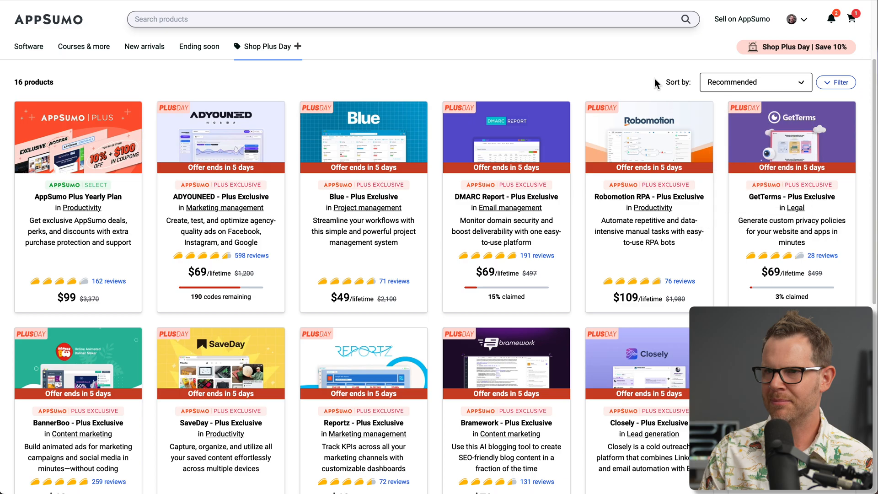
Scroll down through the Plus Day listing of 16 exclusive deal cards.
scroll(down, 3)
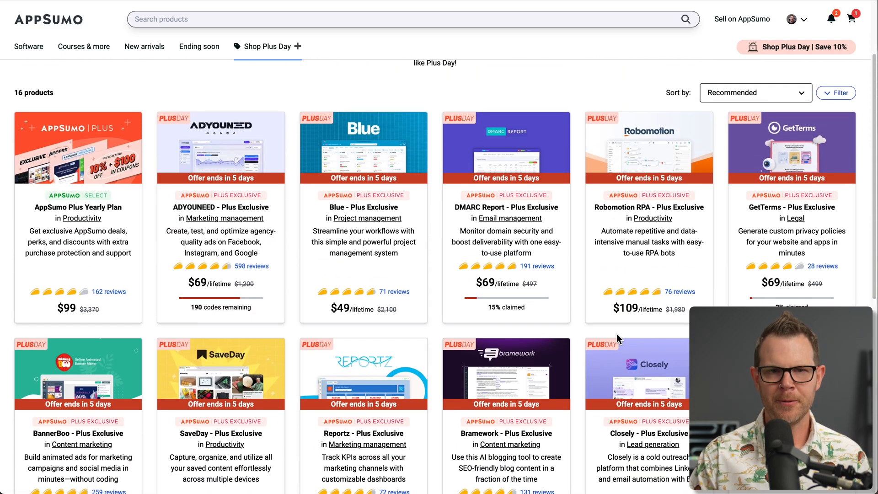
scroll(down, 3)
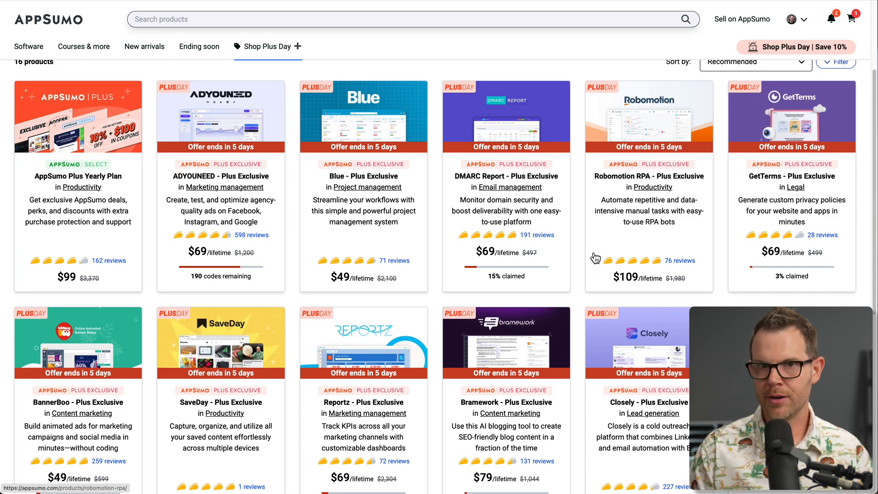
mouse_move(284, 272)
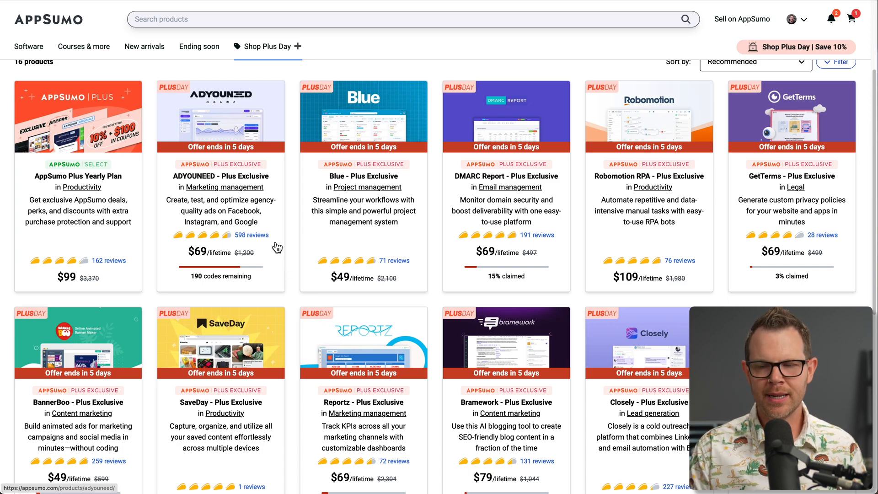
mouse_move(208, 287)
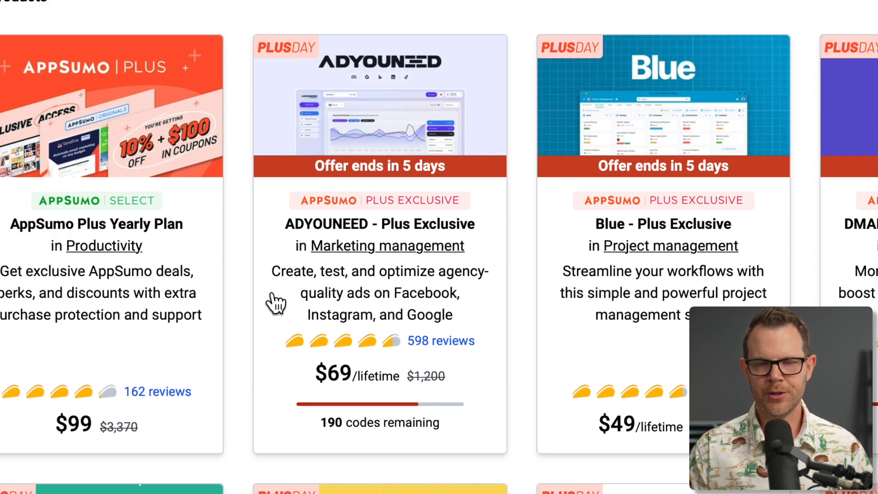
mouse_move(417, 367)
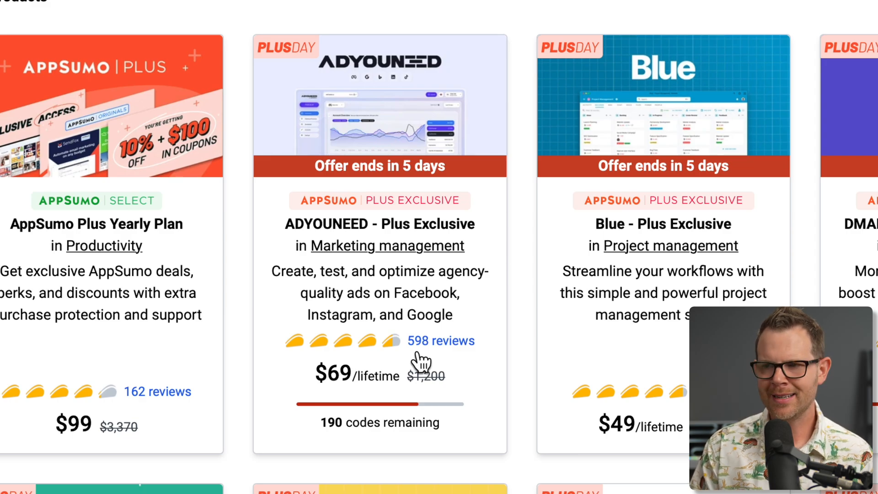
scroll(right, 3)
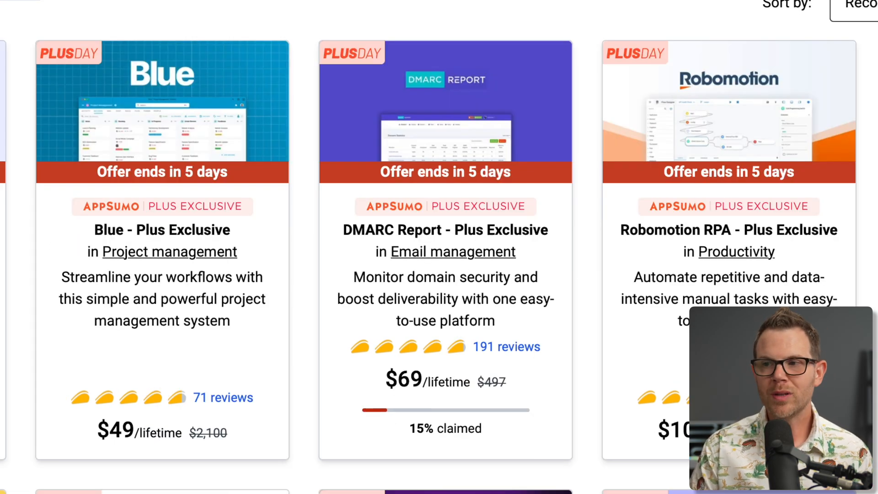
mouse_move(348, 254)
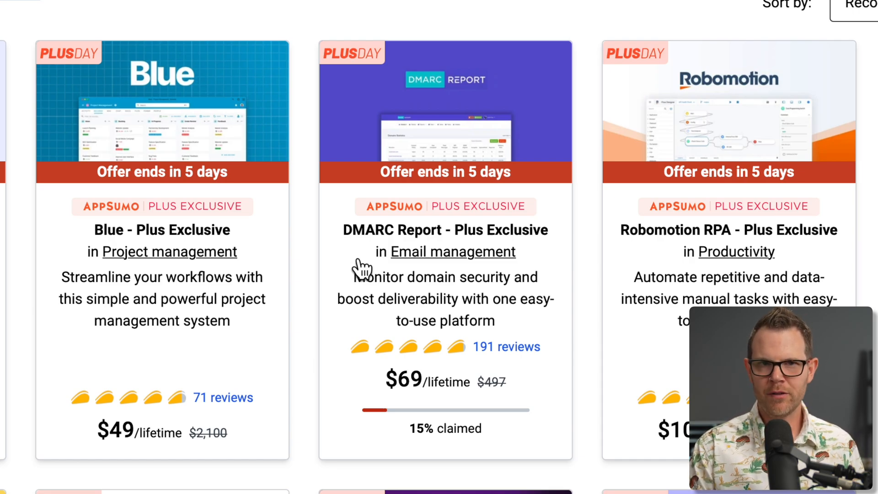
mouse_move(361, 255)
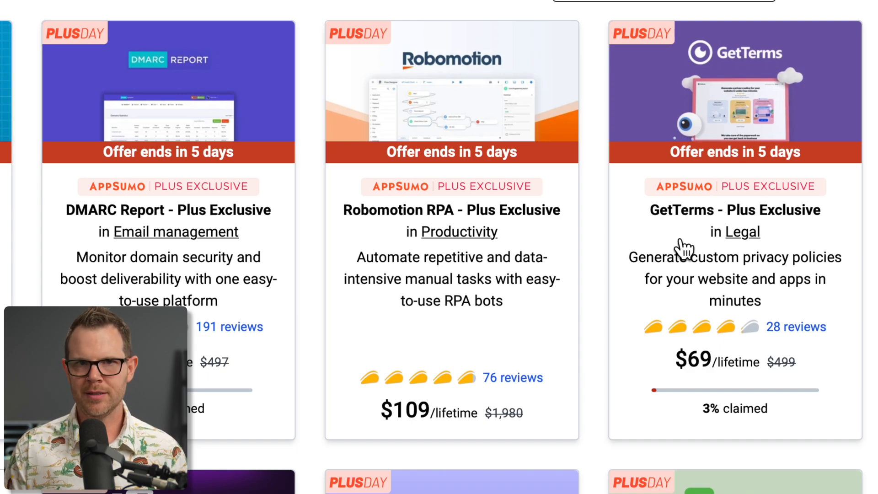
mouse_move(609, 188)
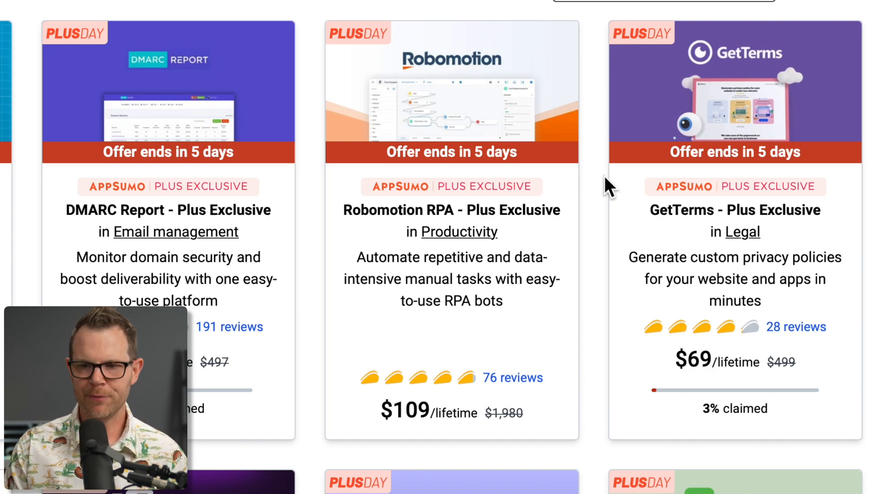
scroll(down, 3)
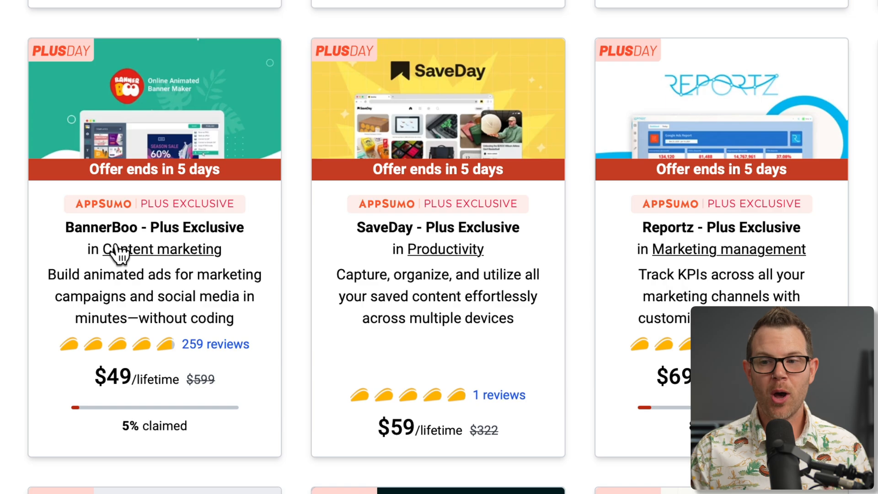
mouse_move(296, 266)
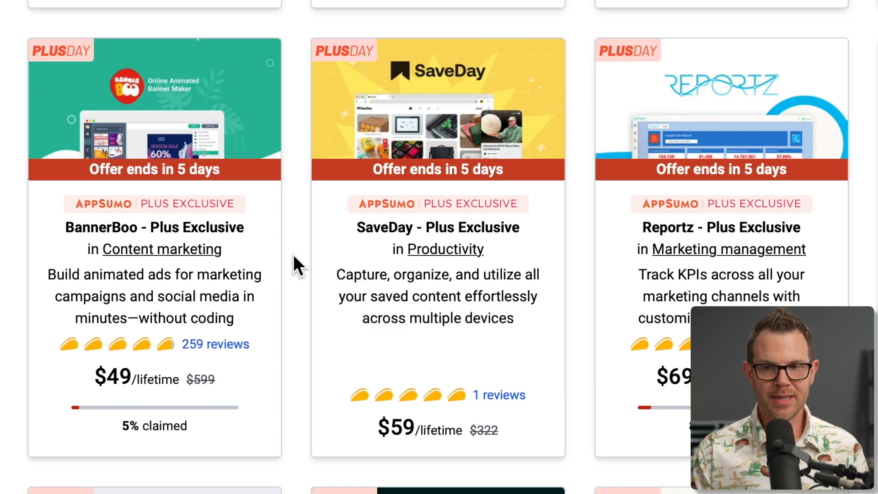
mouse_move(98, 288)
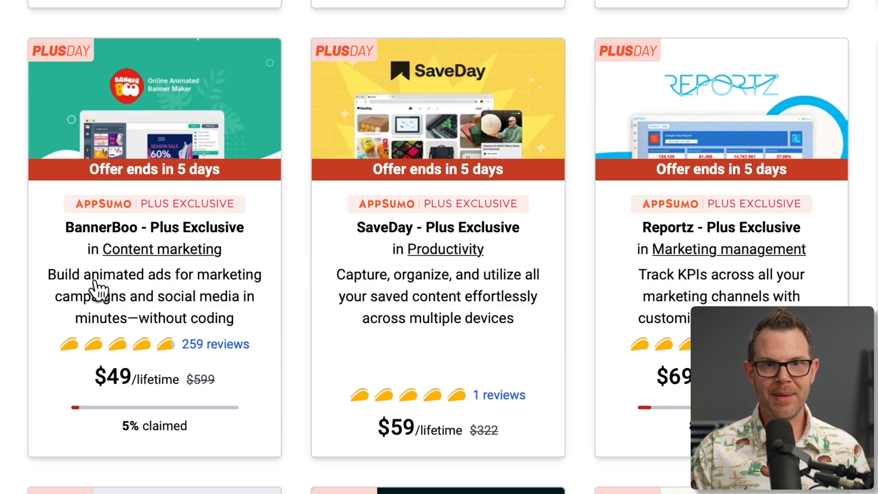
mouse_move(174, 283)
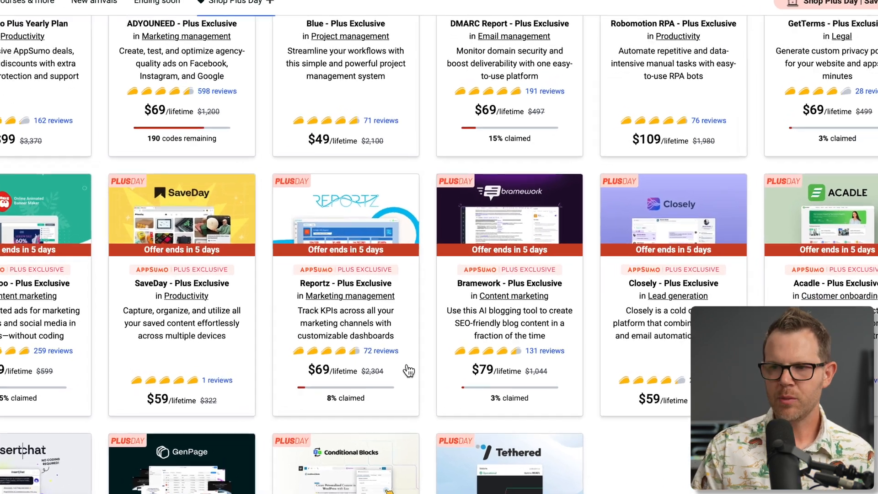
scroll(down, 3)
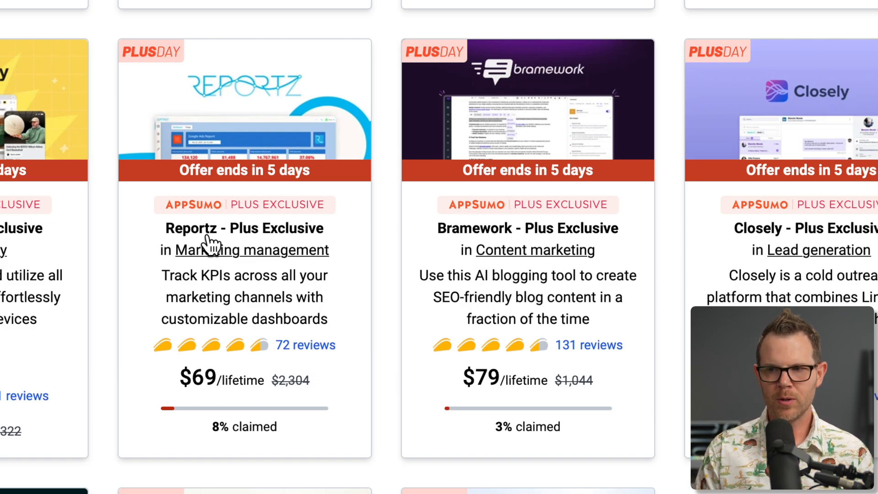
mouse_move(347, 336)
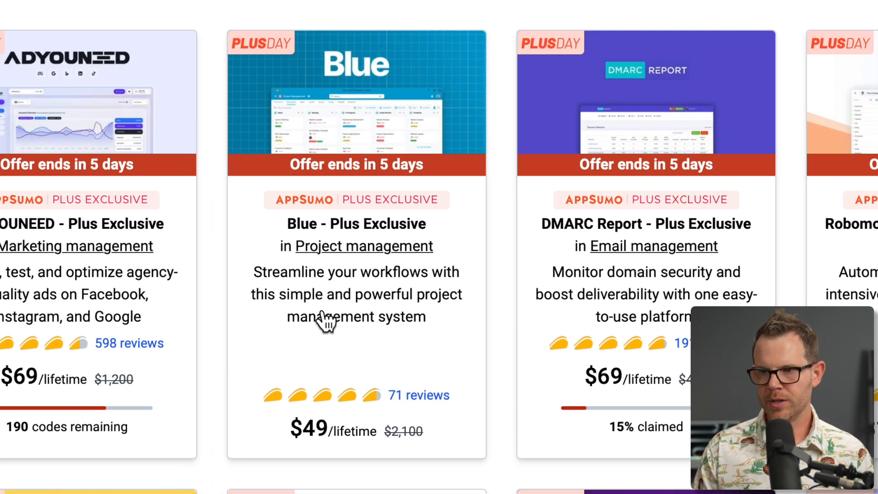
mouse_move(311, 470)
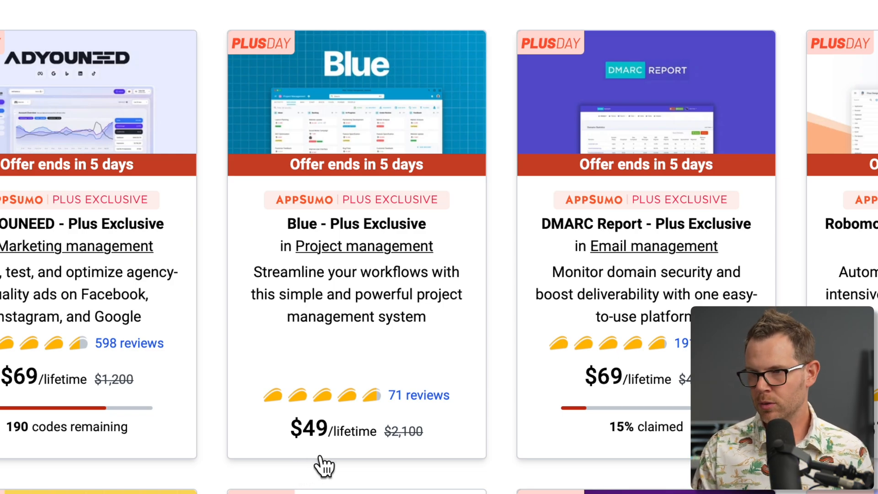
Scroll the Plus Day listing down to the bottom row of InsertChat, GenPage, Conditional Blocks Pro and Tethered.
scroll(down, 3)
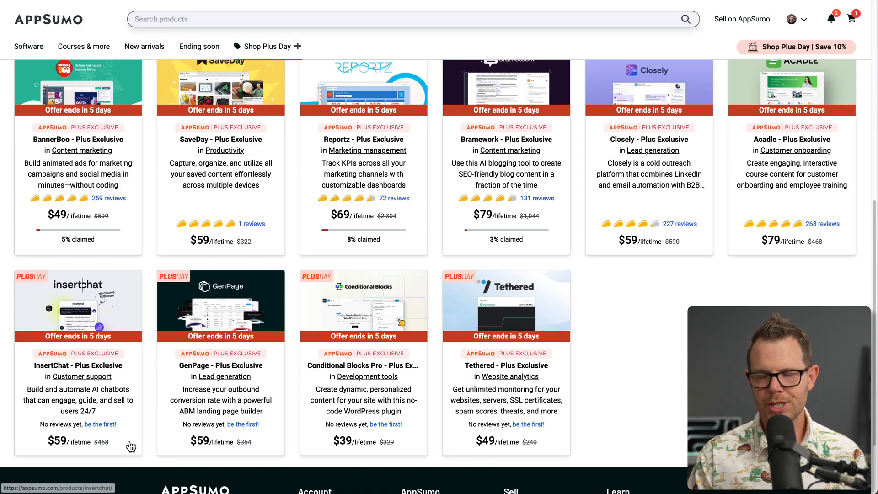
mouse_move(322, 422)
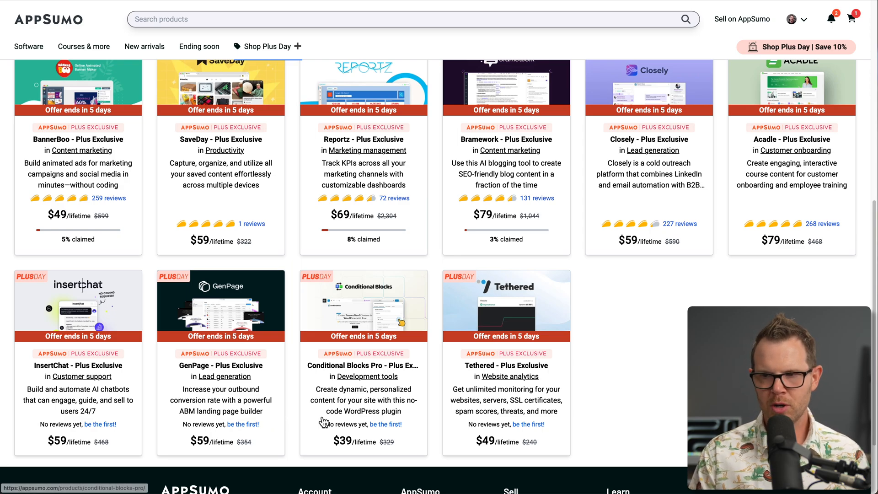
mouse_move(476, 396)
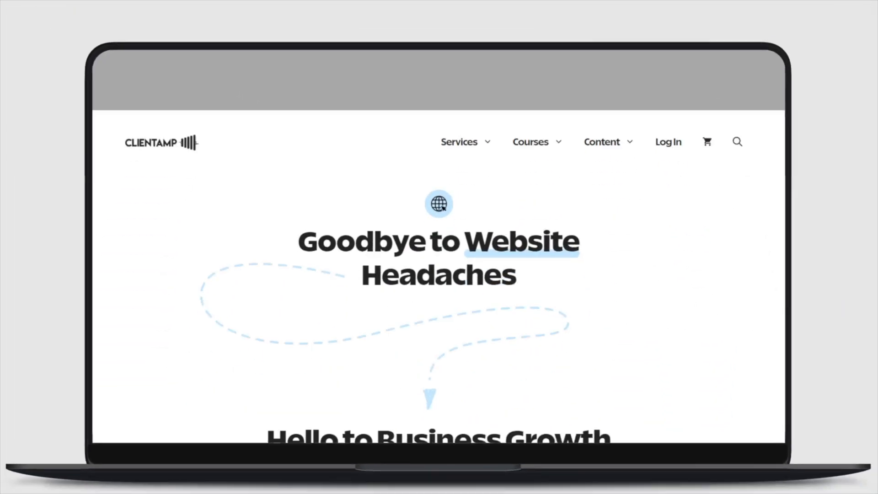
Scroll past the 'Hello to Business Growth' solutions cards to the Dave's Toolbox Newsletter signup.
scroll(down, 3)
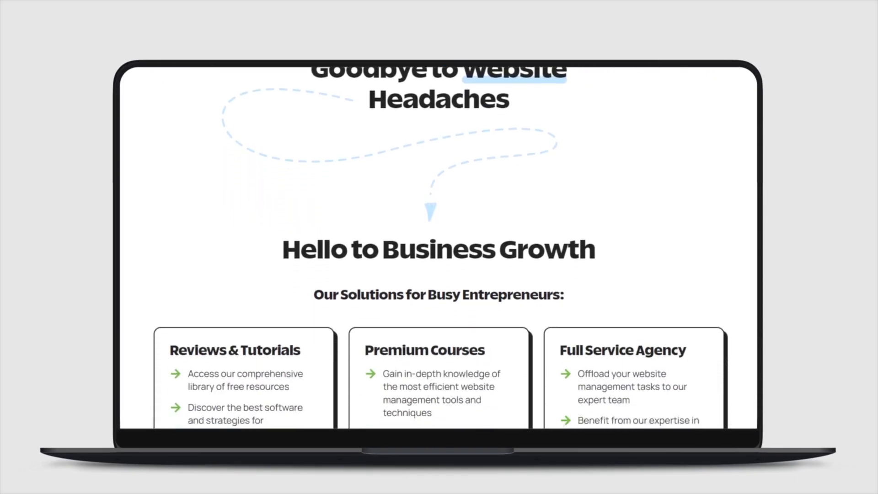
scroll(down, 3)
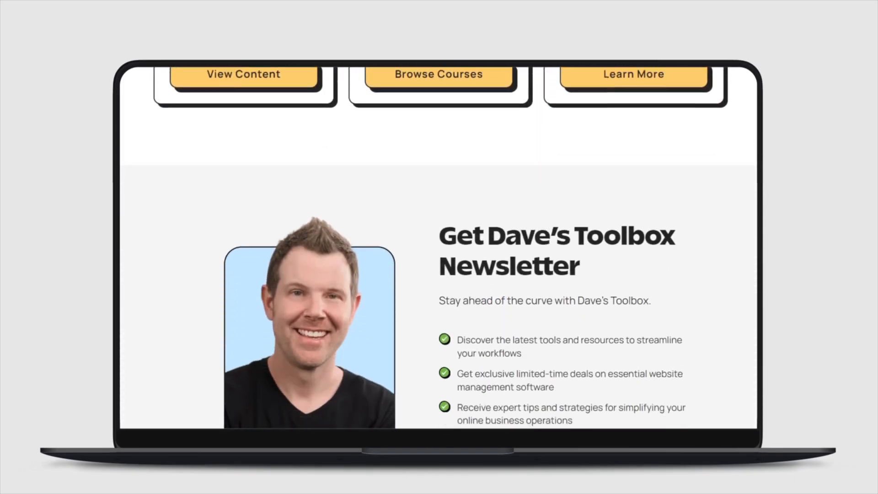